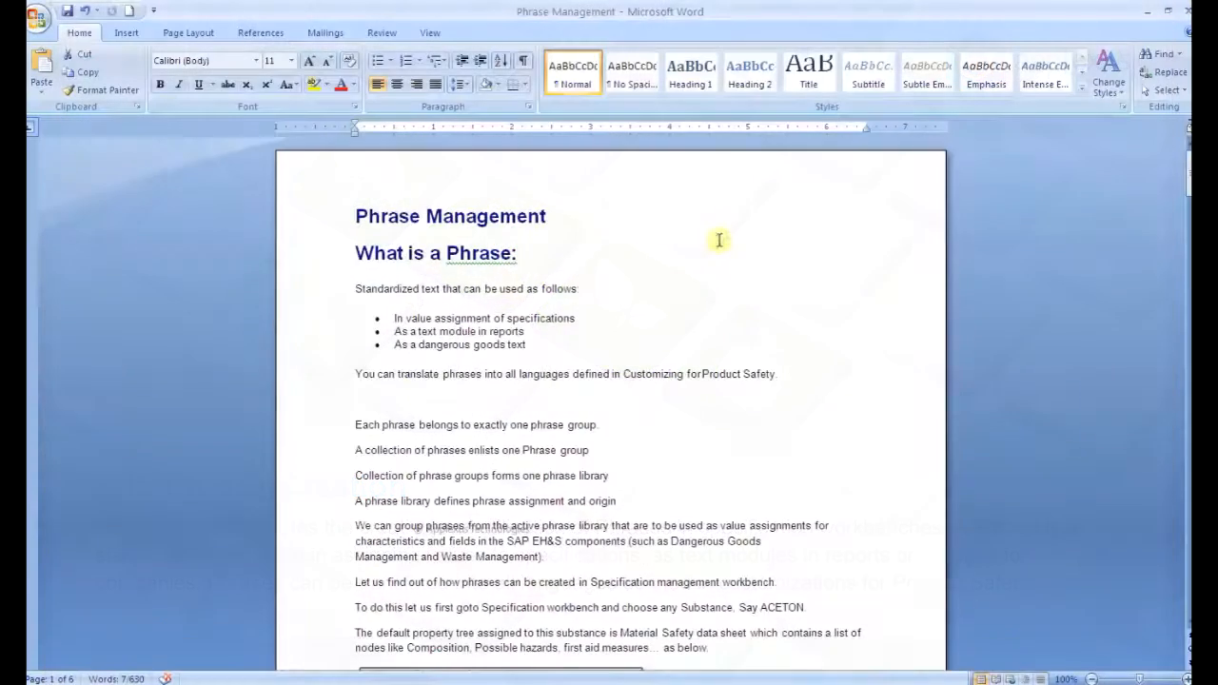
pyautogui.moveTo(709, 234)
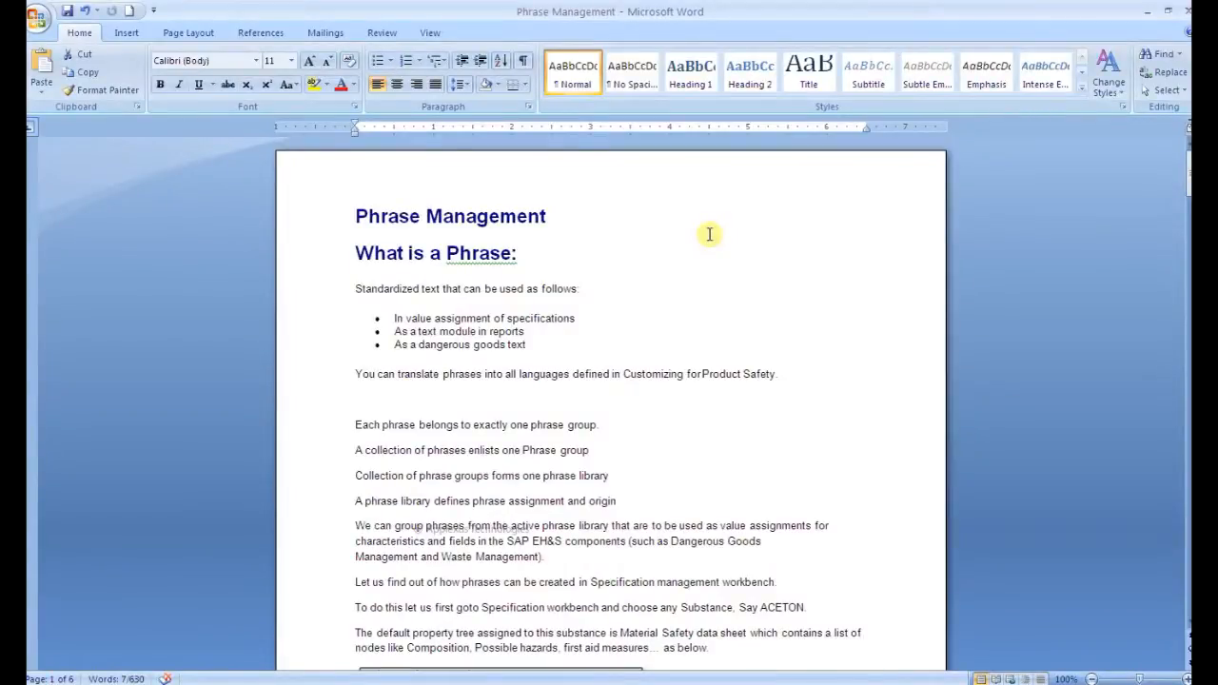
pyautogui.moveTo(586, 230)
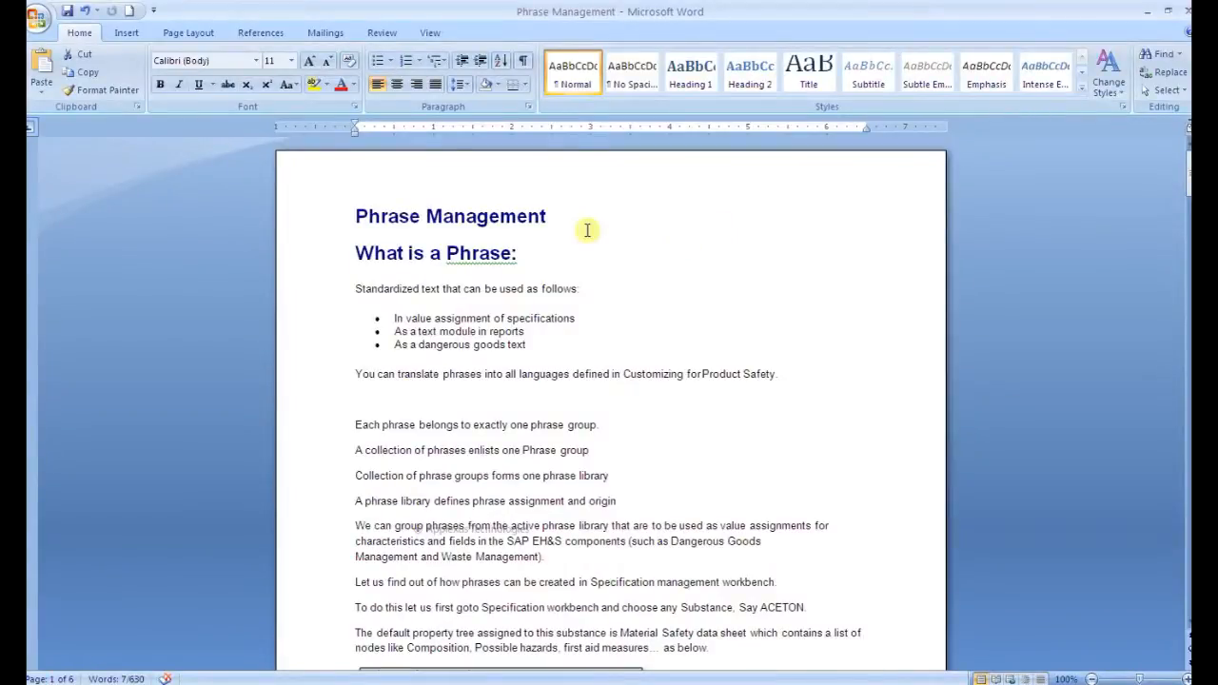
pyautogui.moveTo(570, 235)
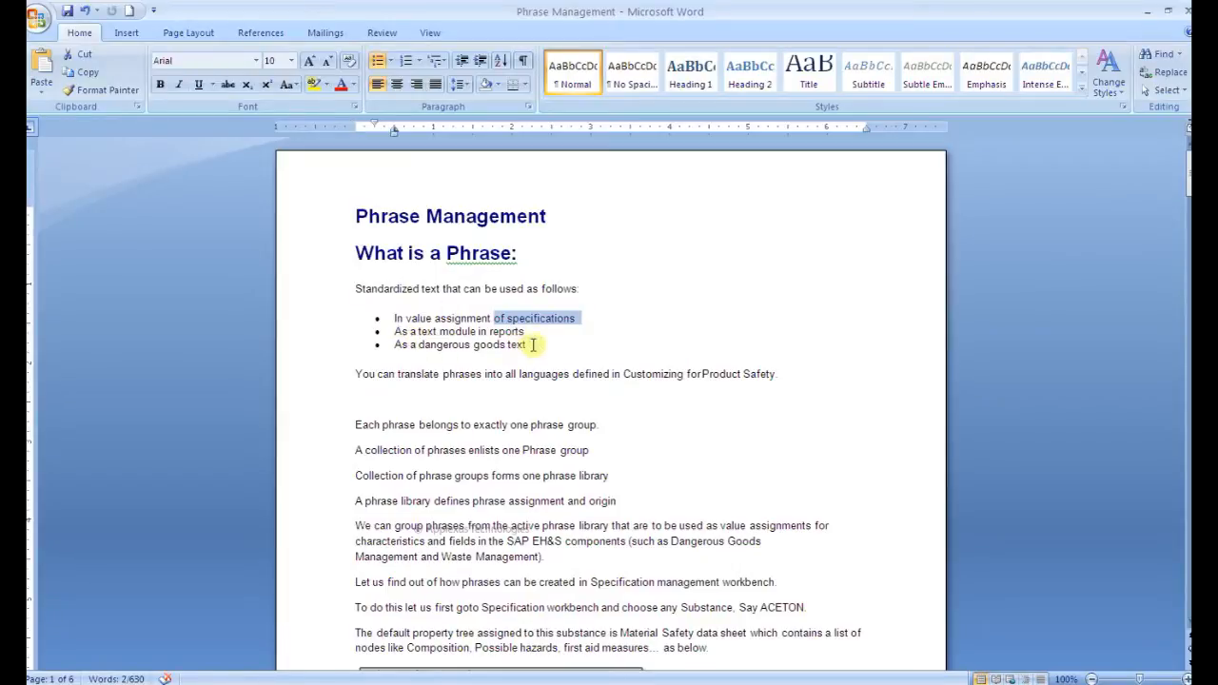
pyautogui.moveTo(538, 385)
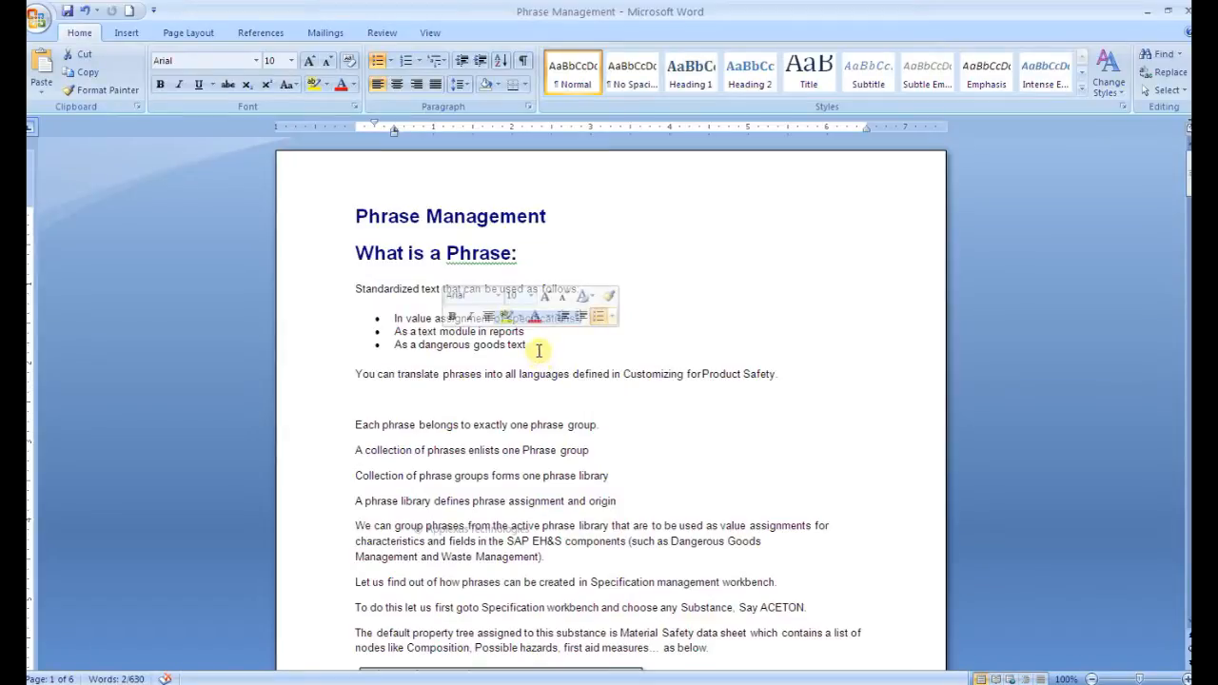
pyautogui.moveTo(525, 346)
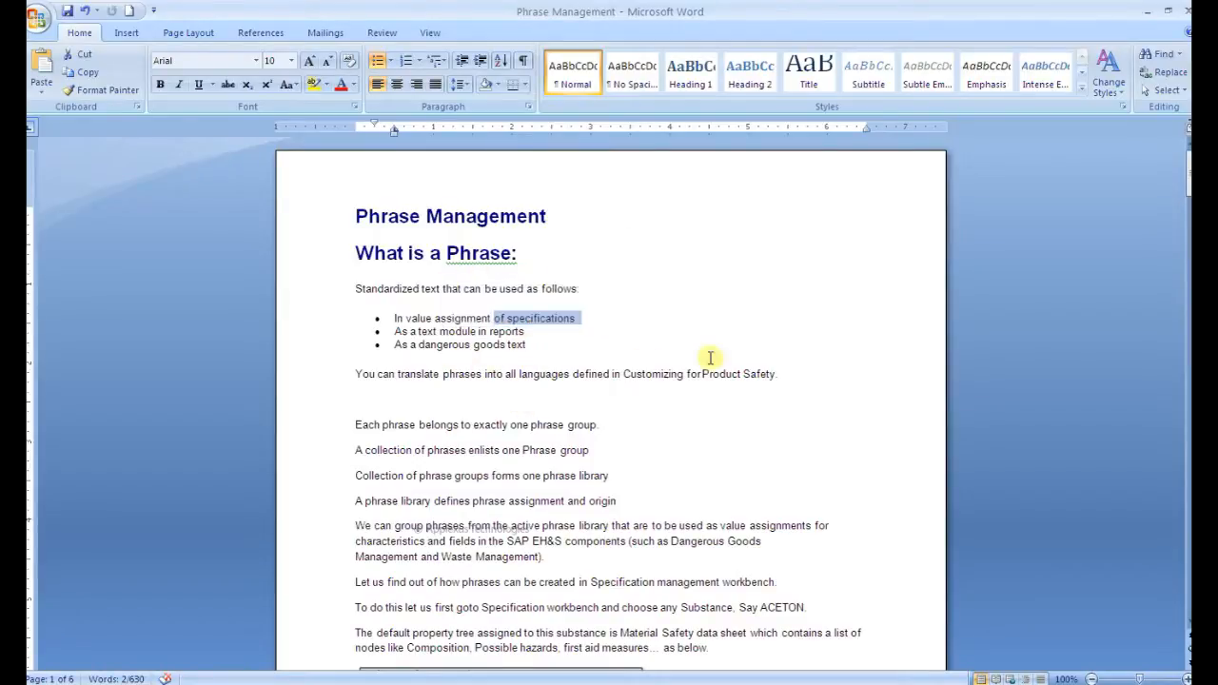
# Step: Start transaction CG12 to create a new phrase in the CUST library
pyautogui.click(402, 434)
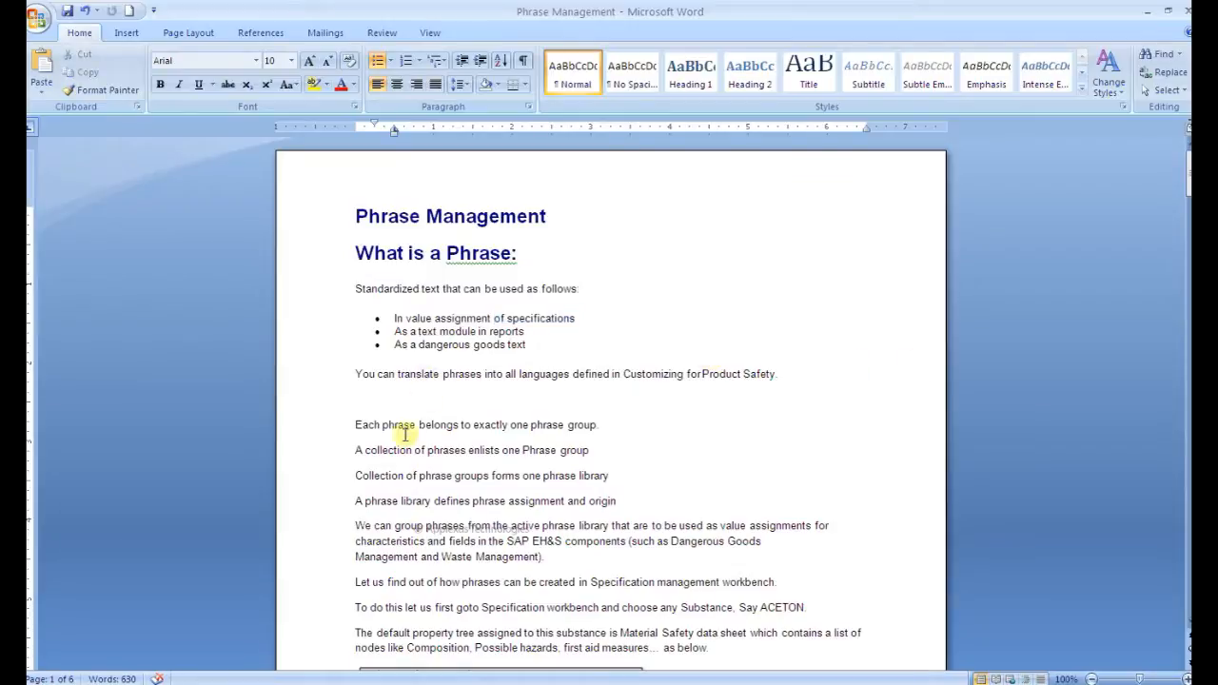
pyautogui.moveTo(373, 424)
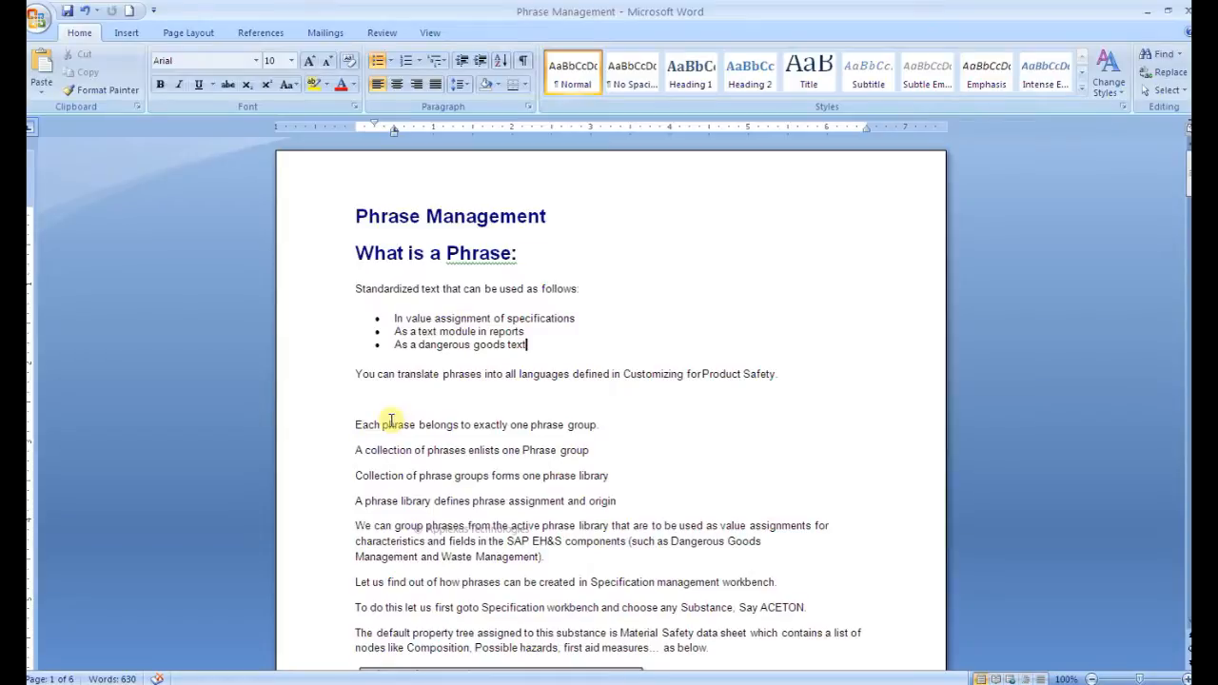
pyautogui.moveTo(401, 437)
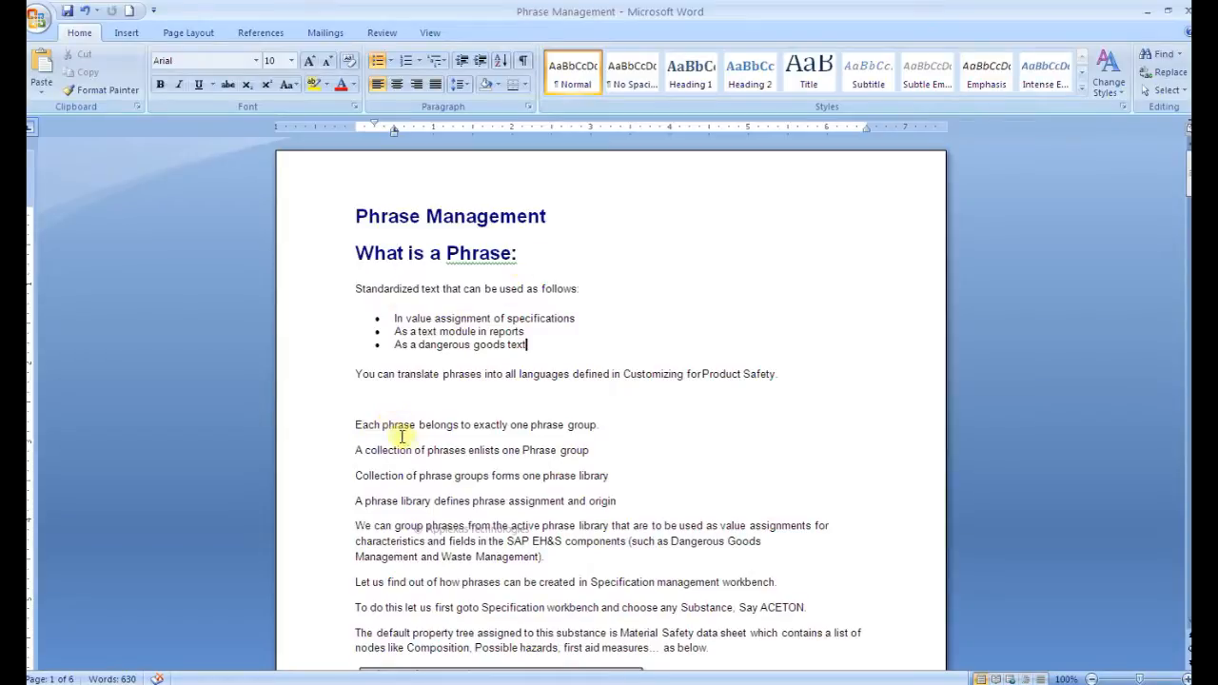
pyautogui.moveTo(502, 425)
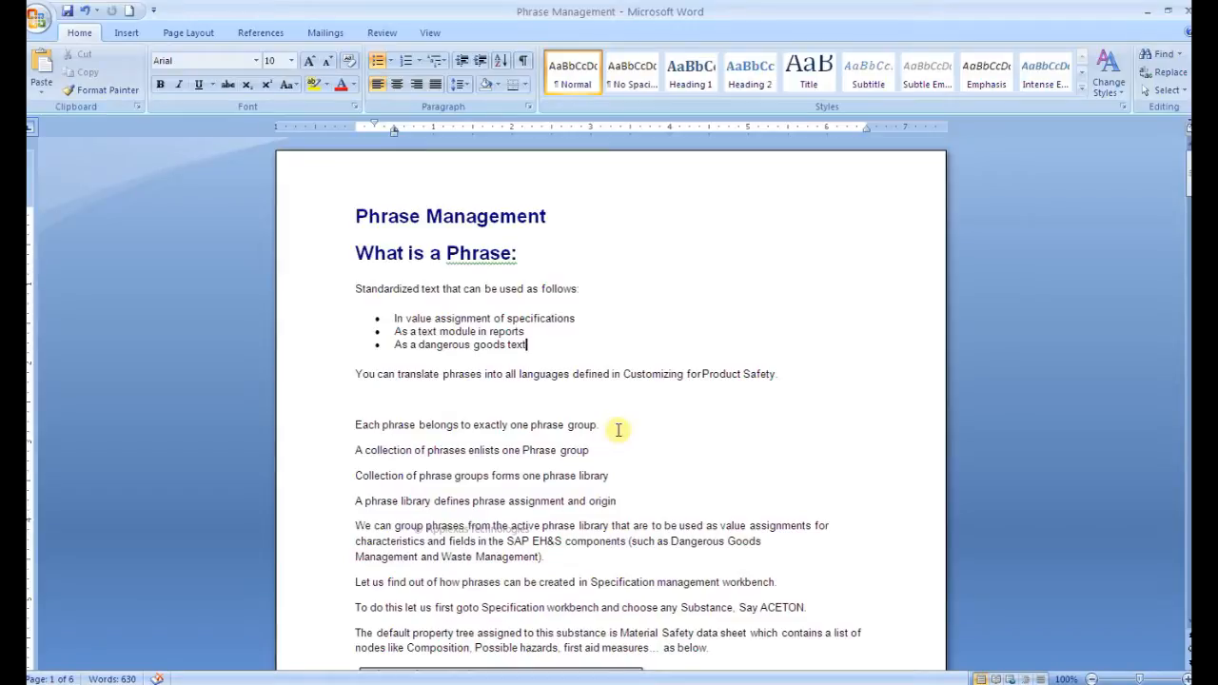
pyautogui.moveTo(490, 450)
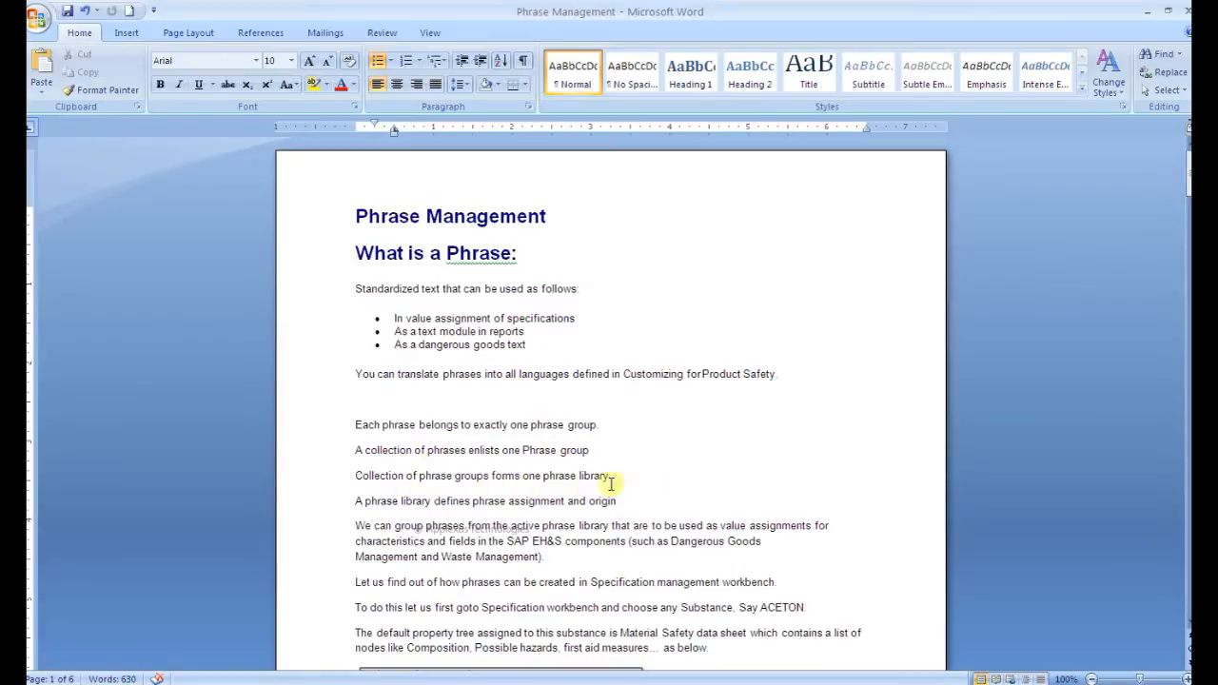
pyautogui.moveTo(601, 425)
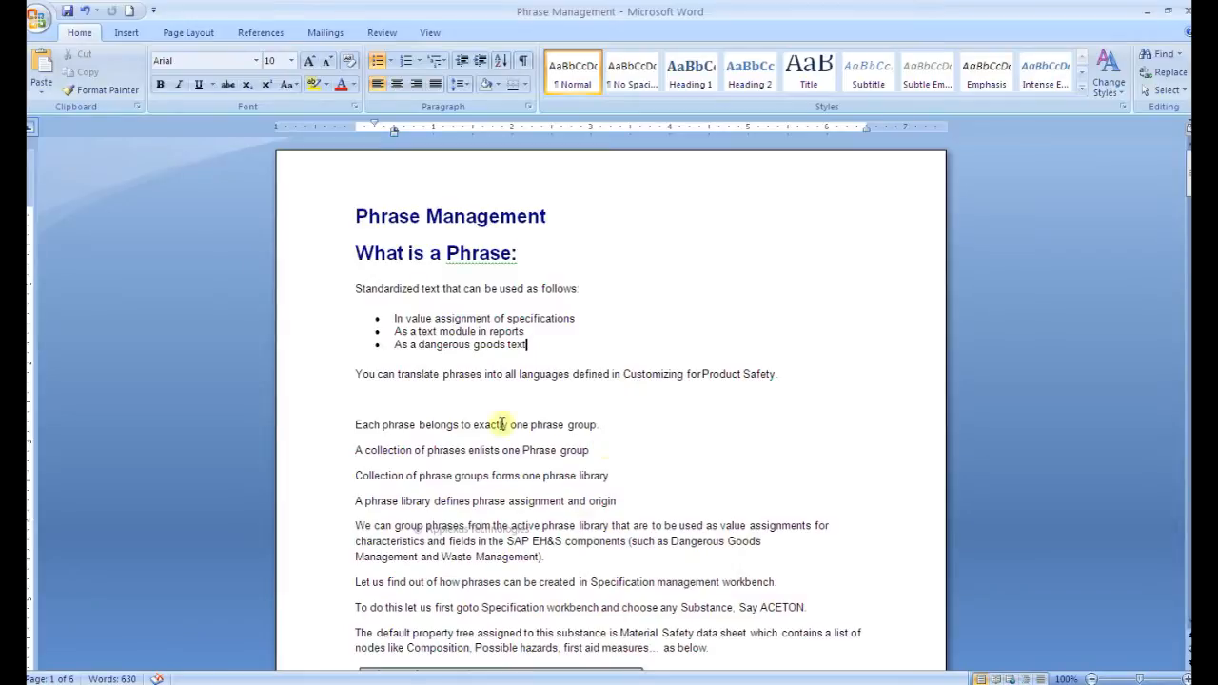
pyautogui.moveTo(566, 426)
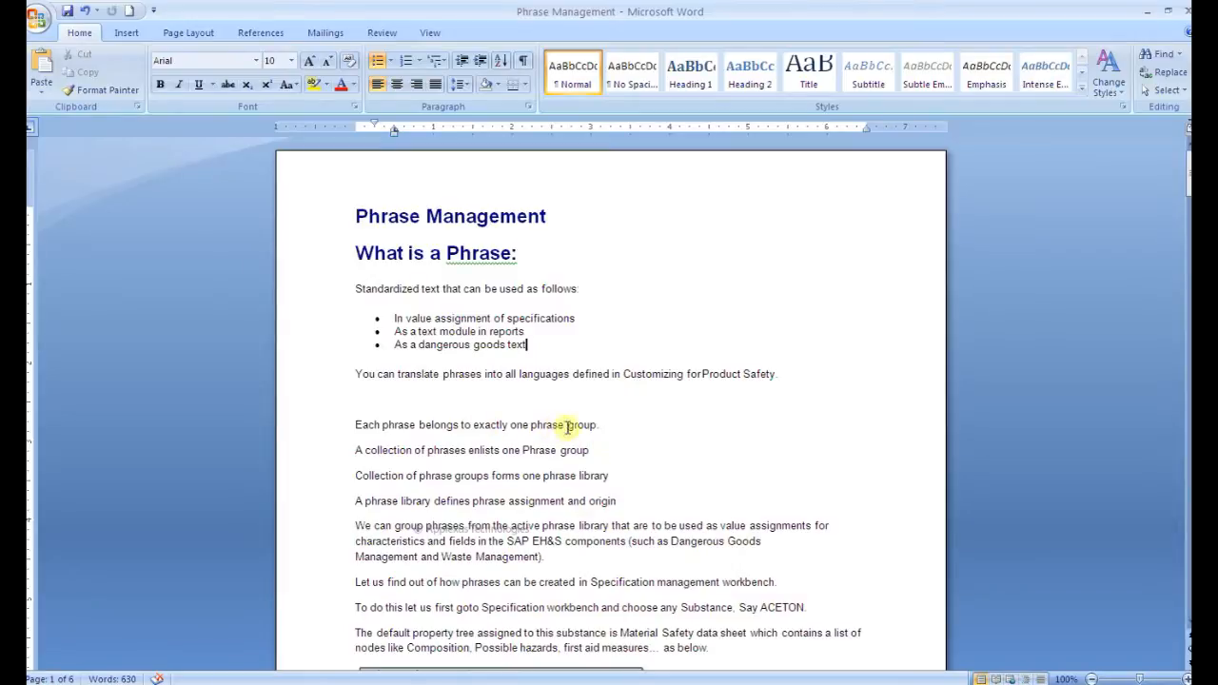
pyautogui.moveTo(415, 657)
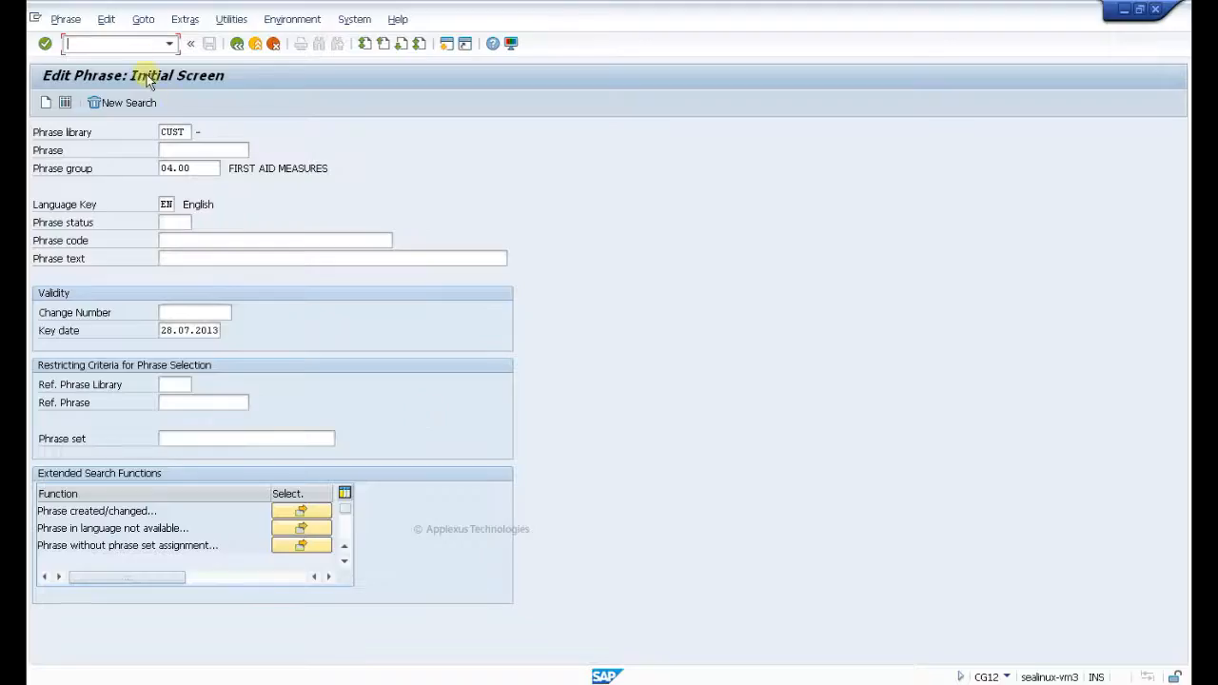
pyautogui.moveTo(121, 45)
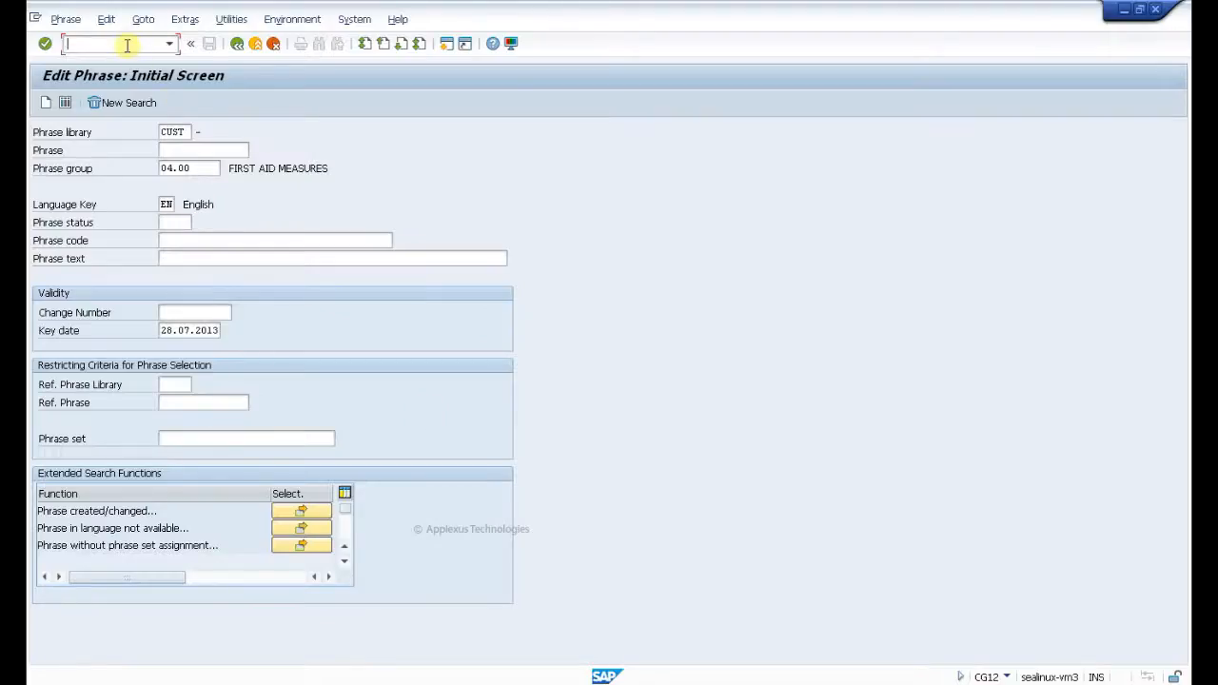
pyautogui.write('/NCG12')
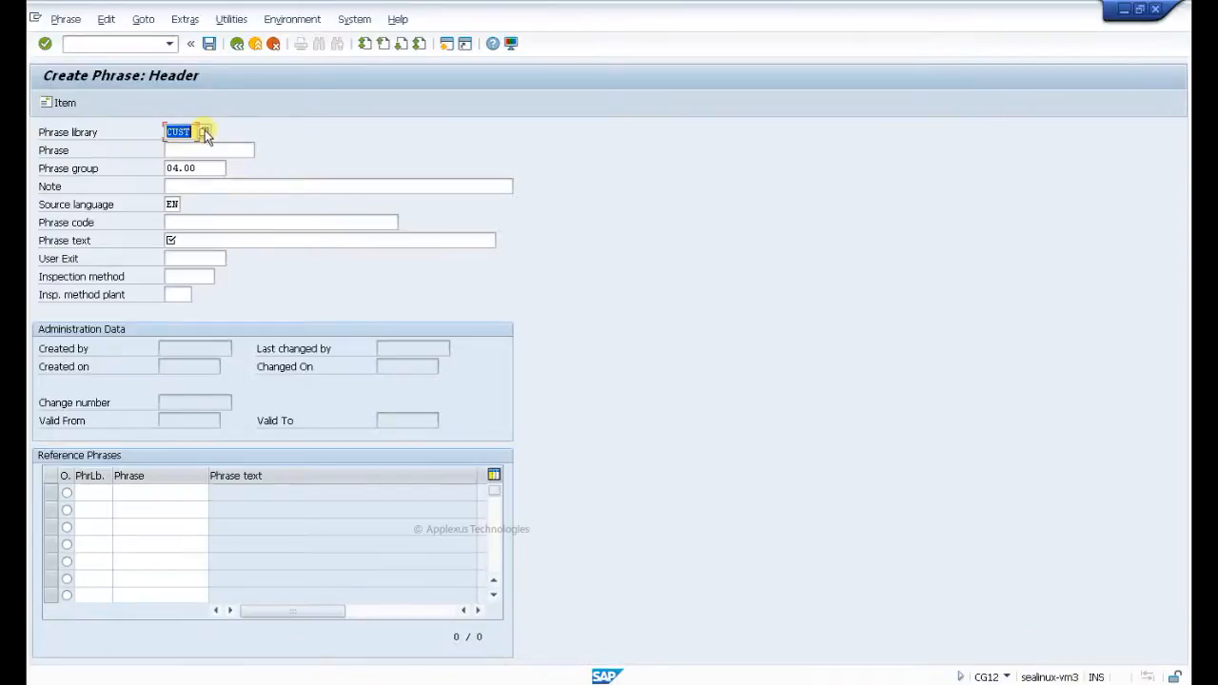
# Step: Choose phrase library CUST and mark the substance identification and Further Information phrase groups
pyautogui.click(203, 131)
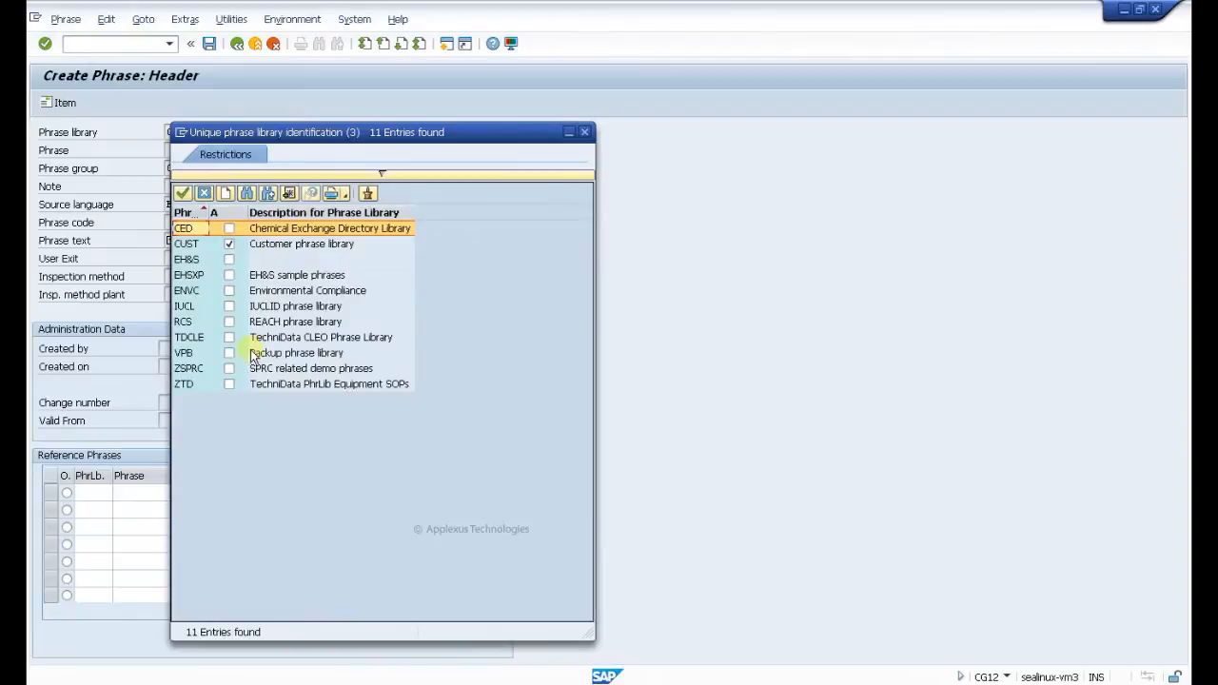
pyautogui.click(187, 244)
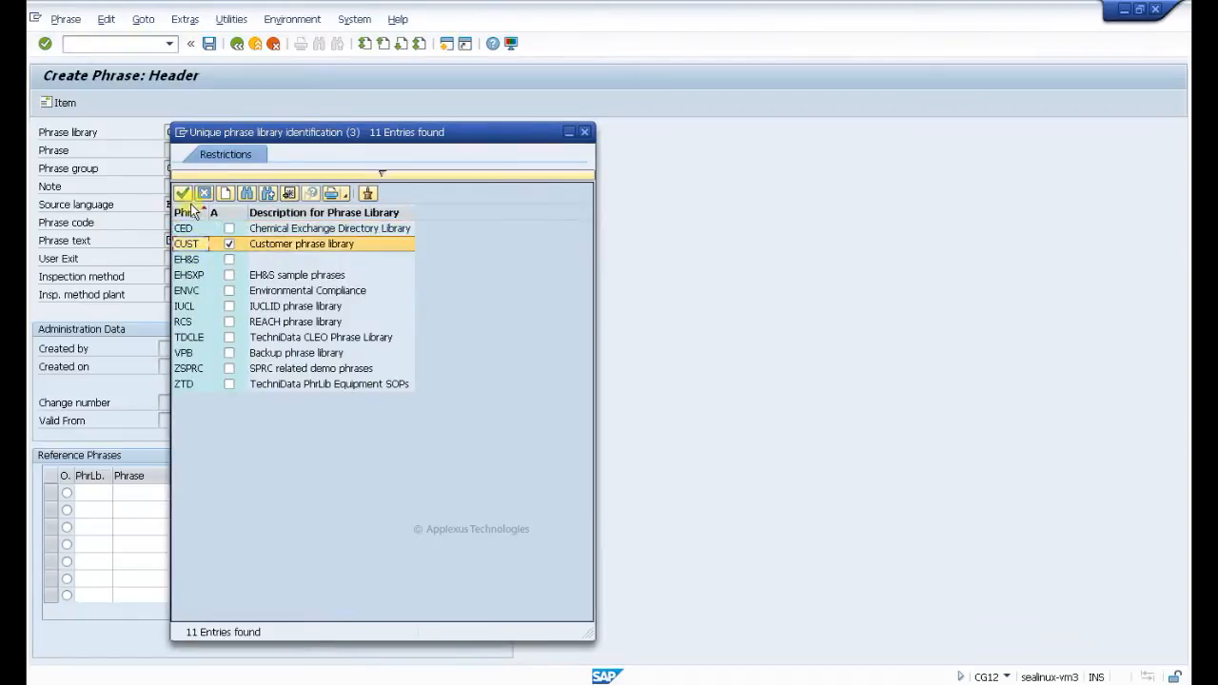
pyautogui.moveTo(155, 208)
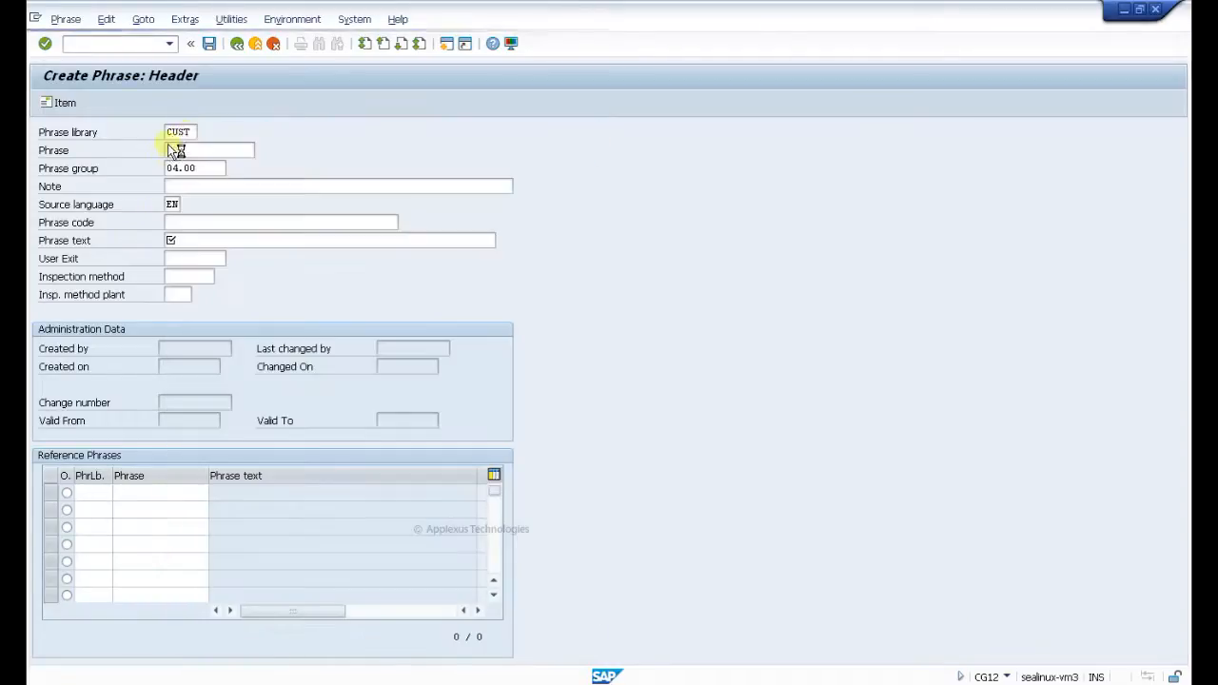
pyautogui.click(190, 168)
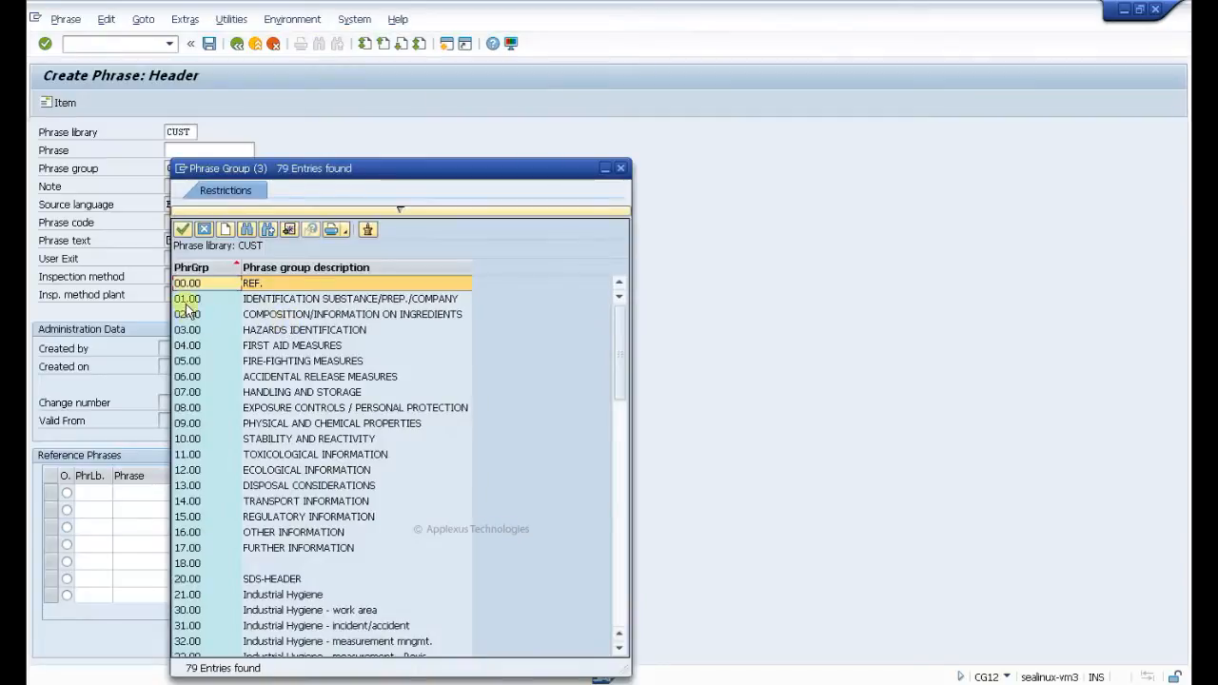
pyautogui.click(320, 376)
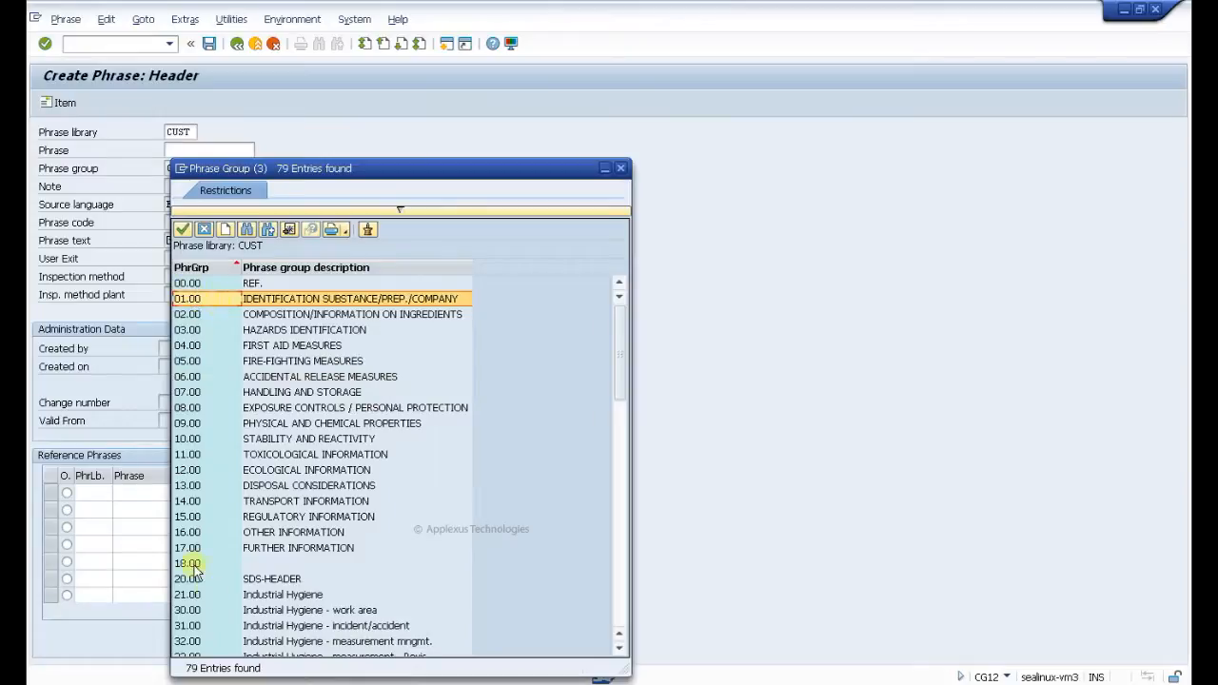
pyautogui.click(298, 547)
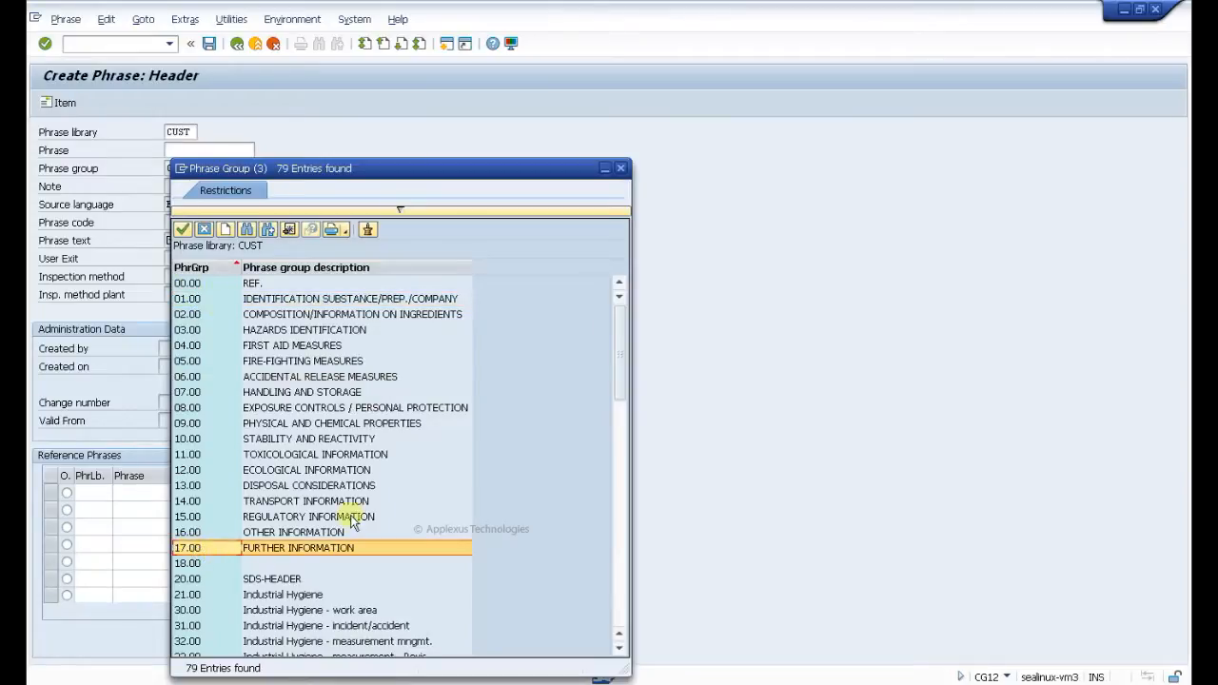
pyautogui.moveTo(254, 287)
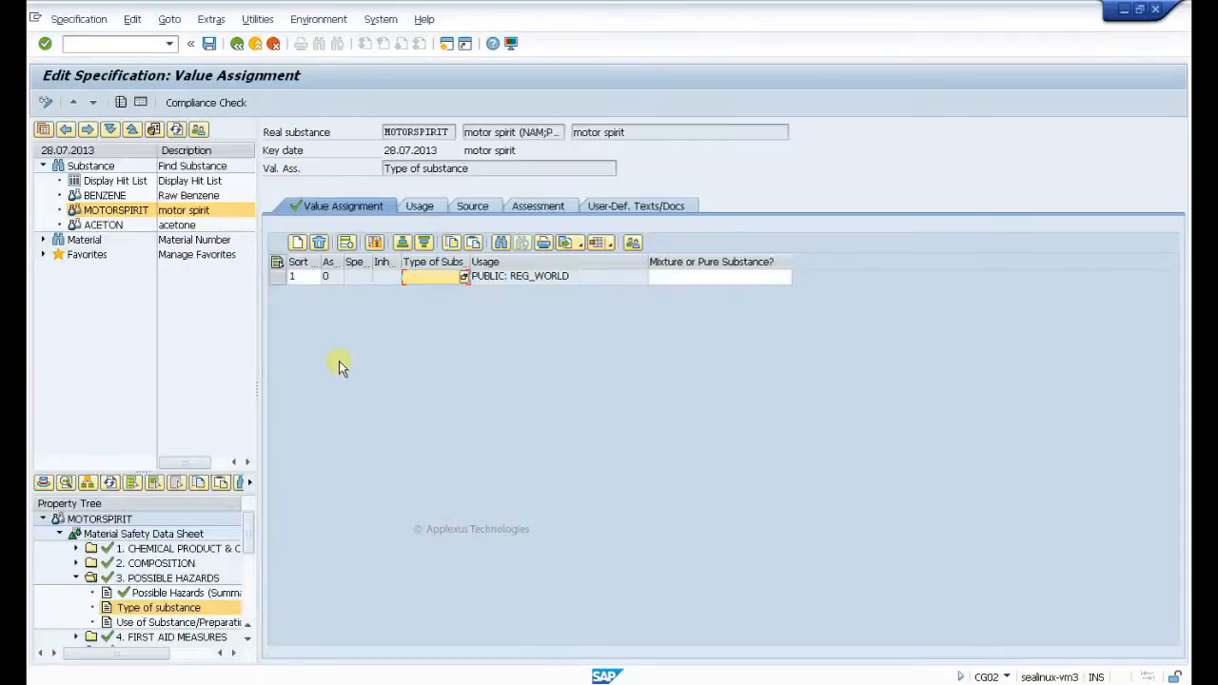
pyautogui.moveTo(166, 594)
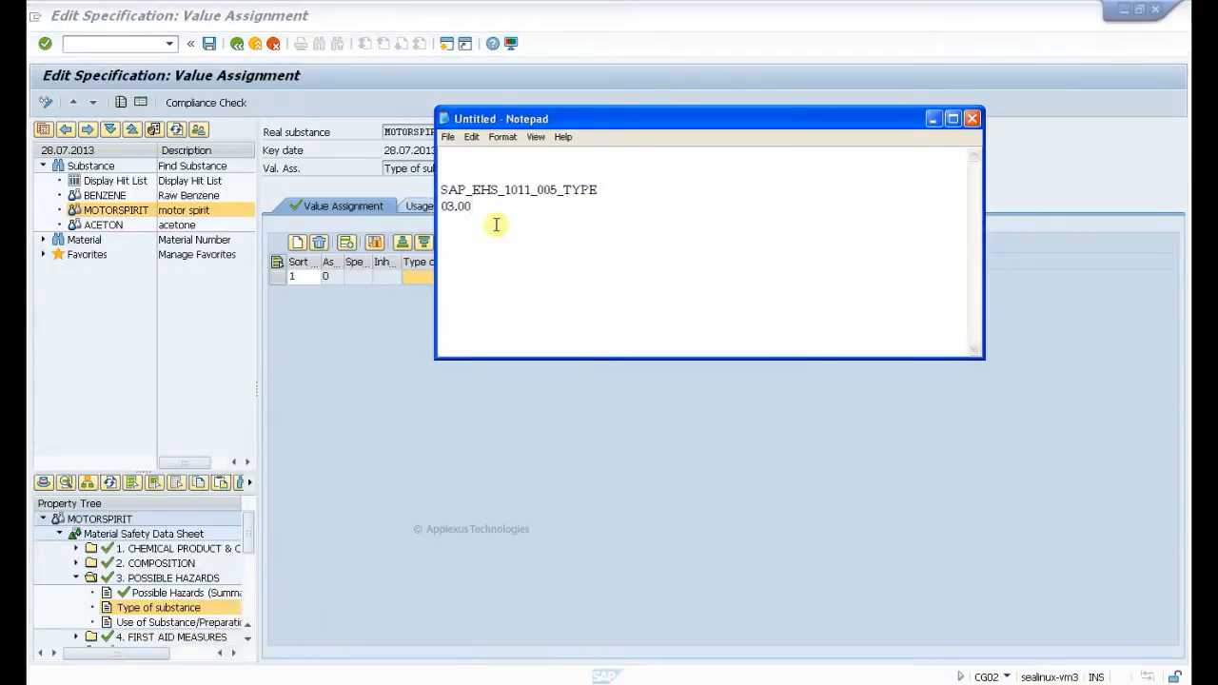
pyautogui.moveTo(509, 219)
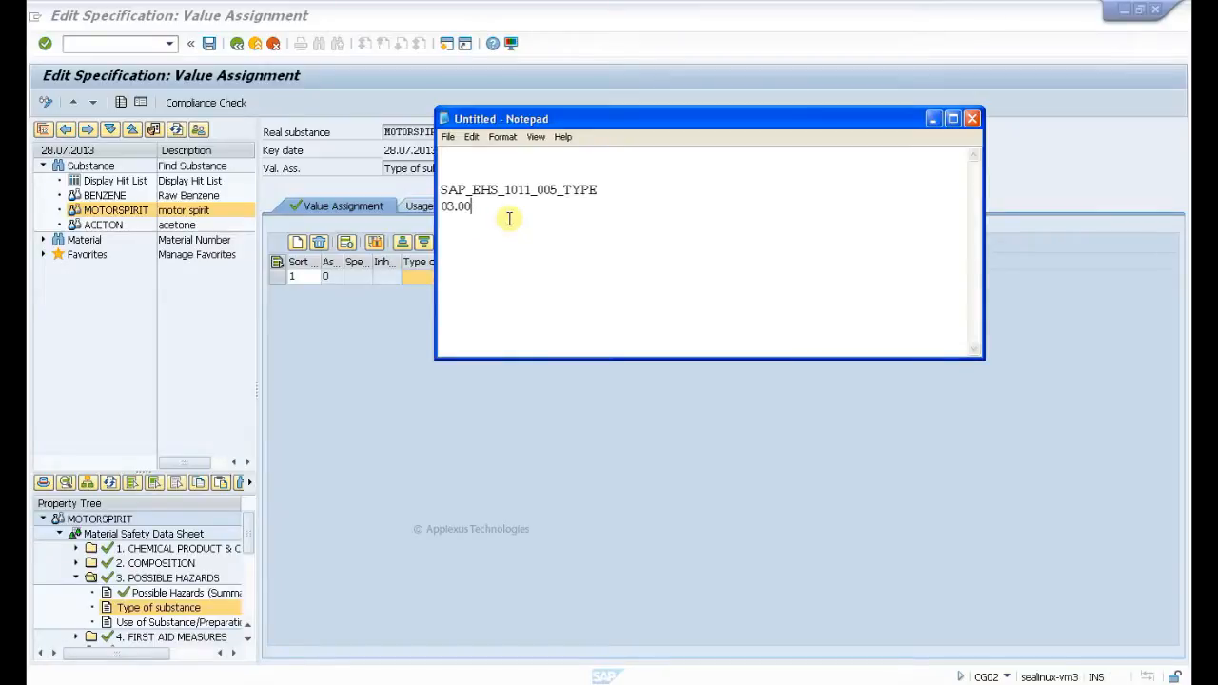
# Step: Add the line TYPE OF SUBSTANCE below 03.00 in the Notepad notes
pyautogui.write('TY')
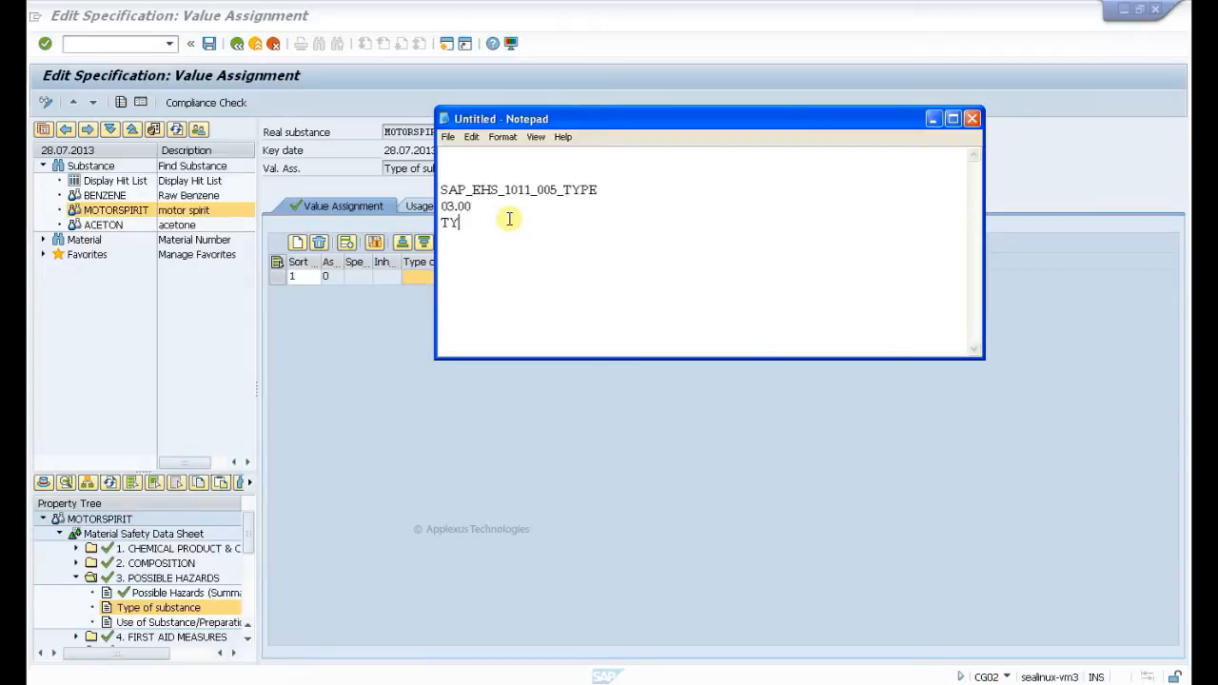
pyautogui.write('PE OF SUBSTA')
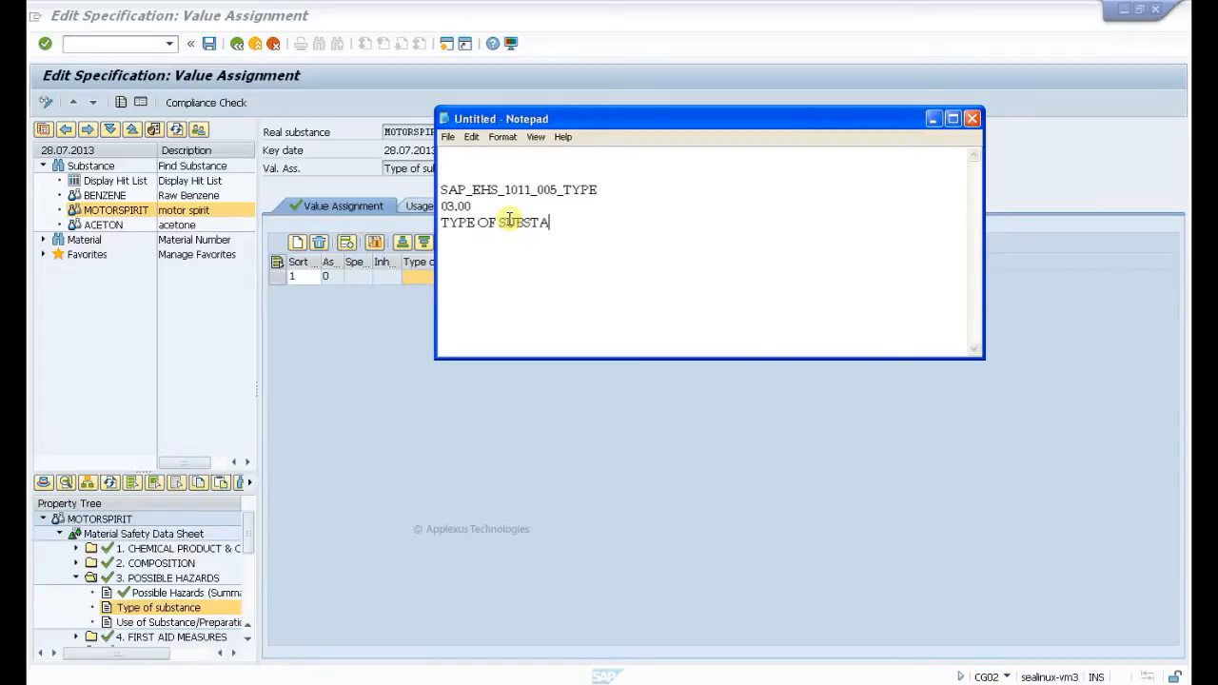
pyautogui.write('NCE')
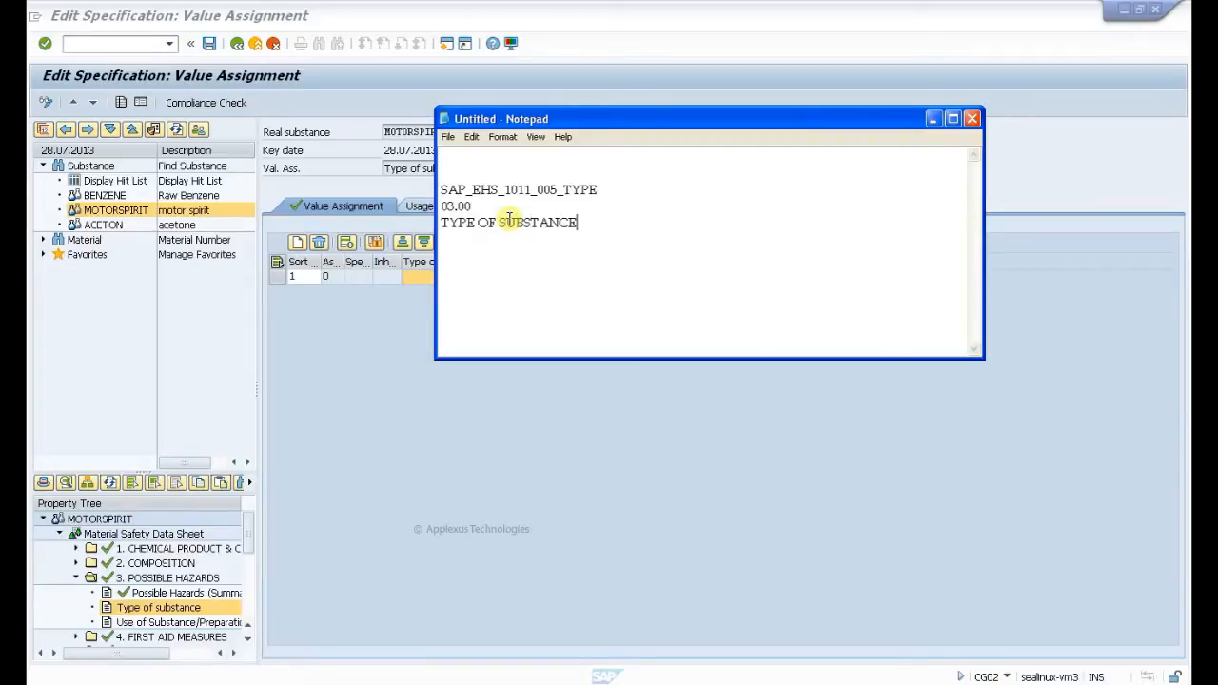
# Step: Return to MOTORSPIRIT's Type of Substance value assignment entry
pyautogui.click(976, 117)
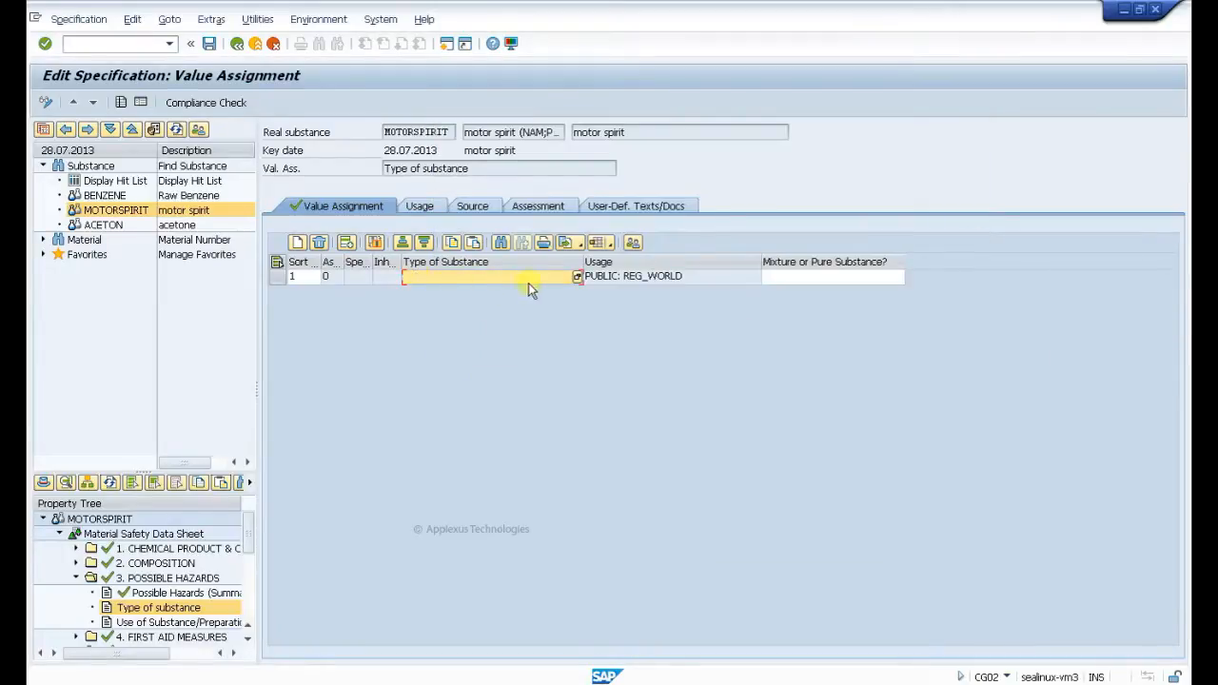
pyautogui.moveTo(575, 290)
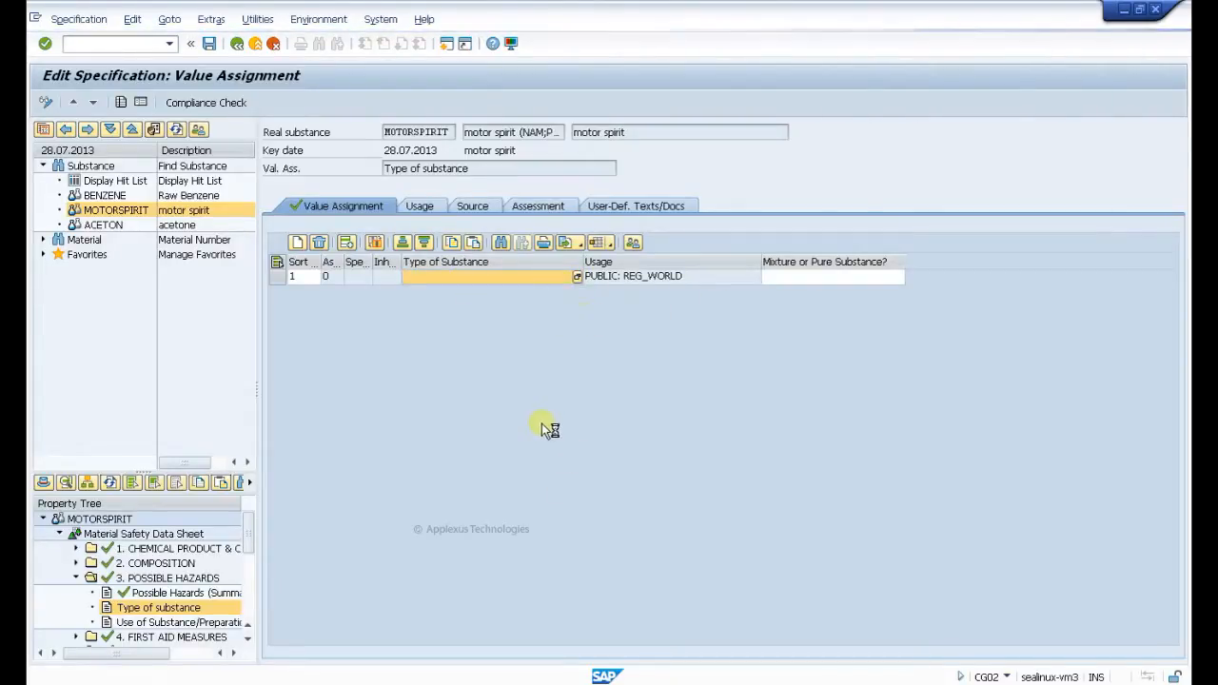
pyautogui.moveTo(605, 262)
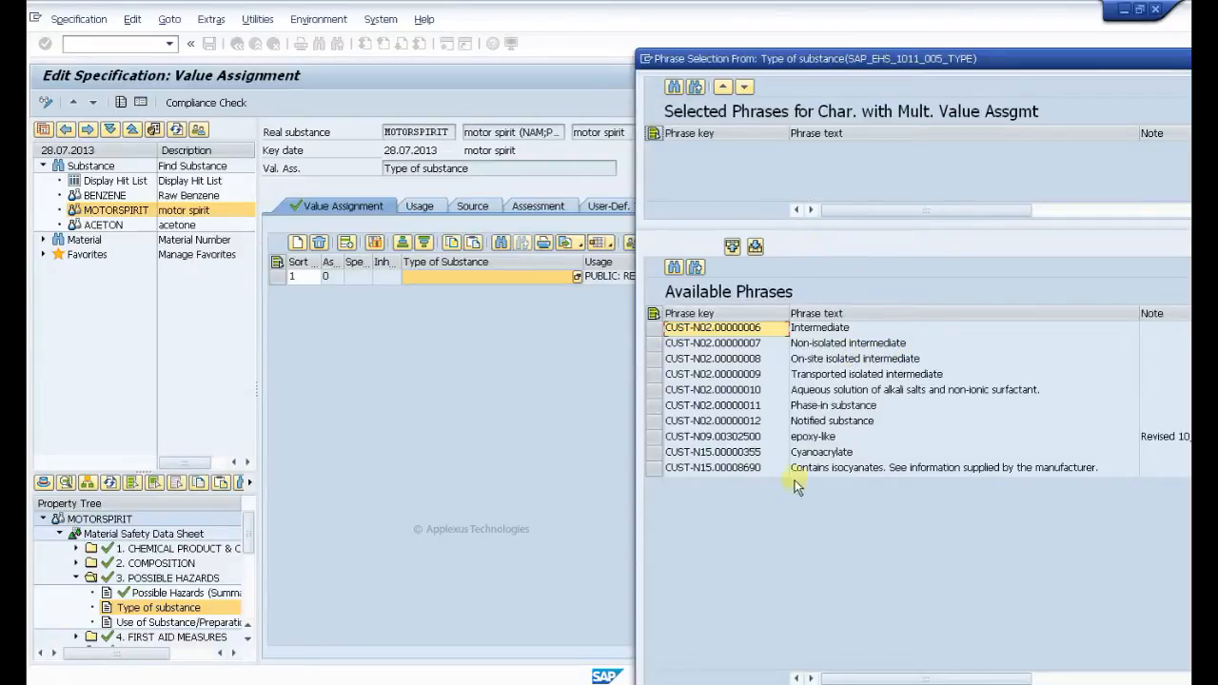
pyautogui.moveTo(800, 88)
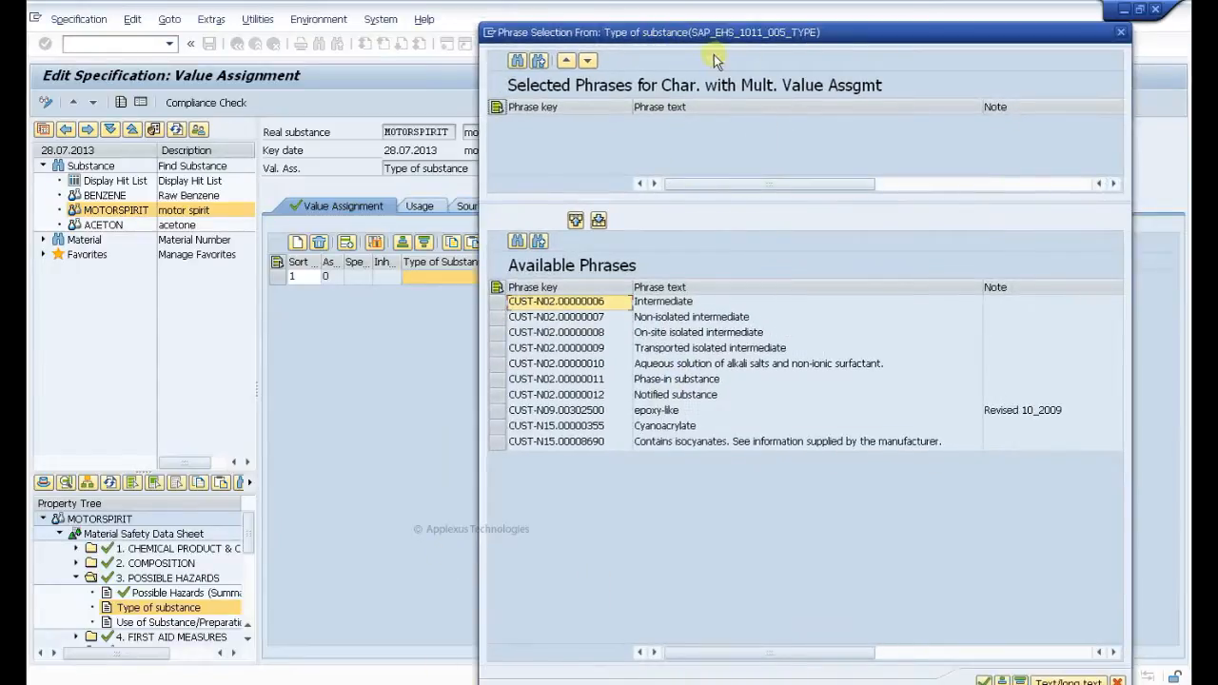
pyautogui.moveTo(756, 41)
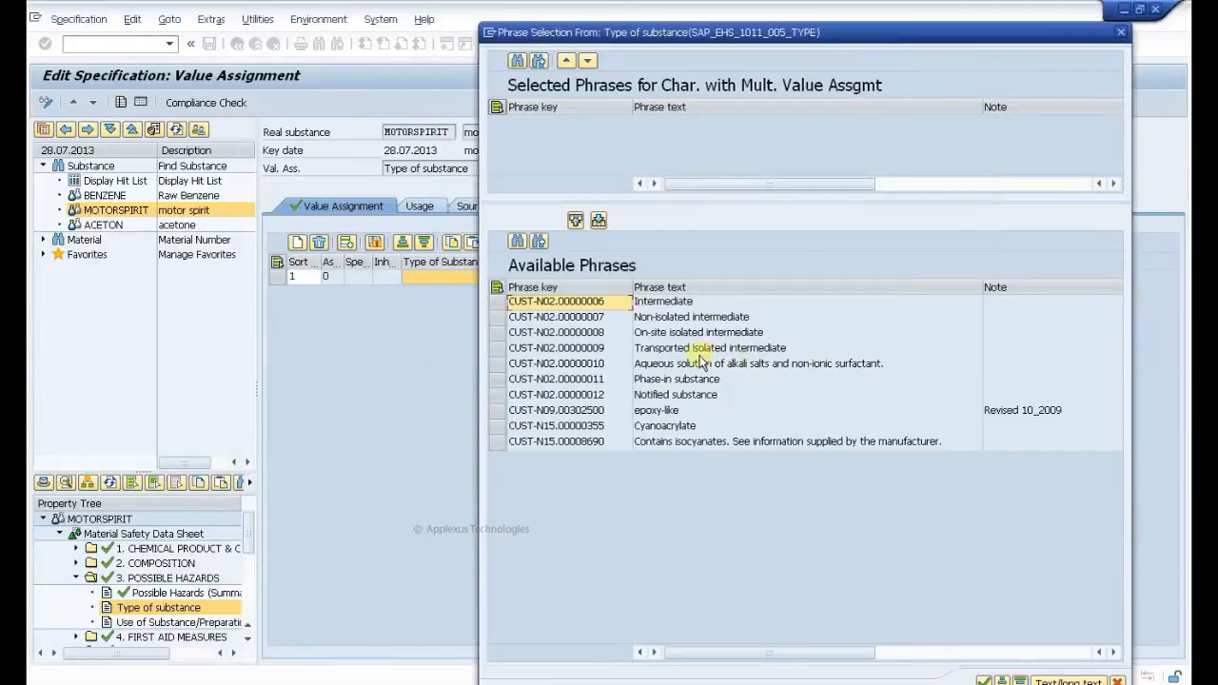
pyautogui.moveTo(431, 287)
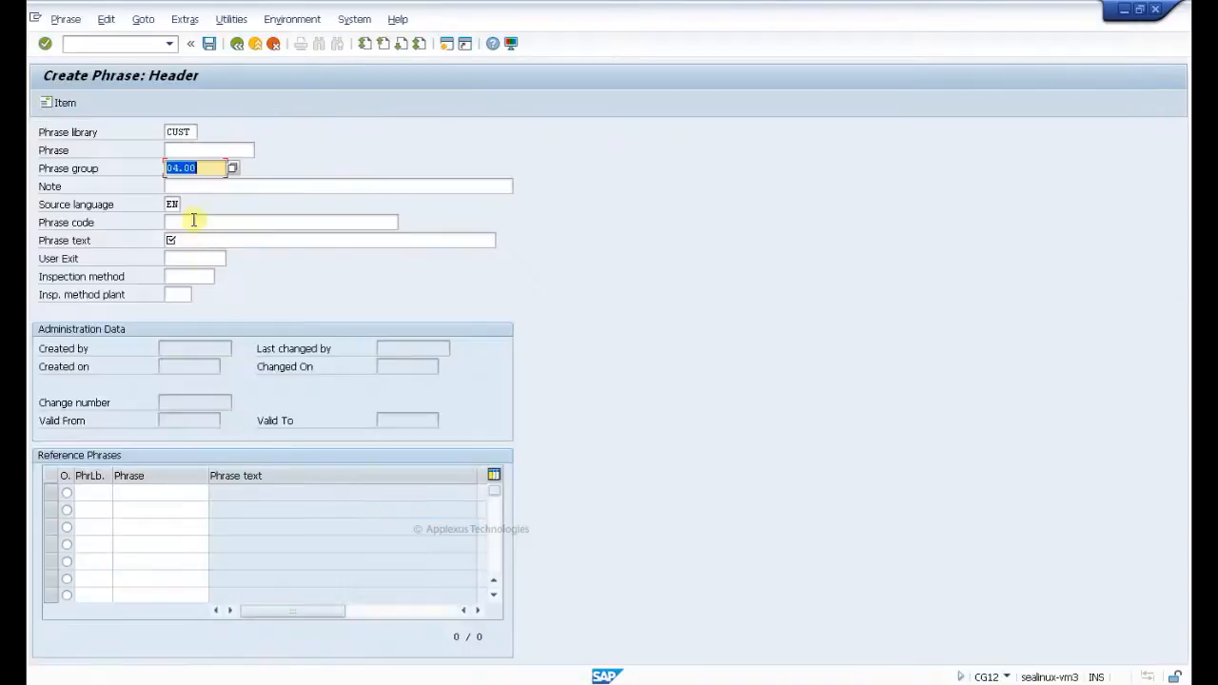
# Step: Set phrase group 03.00 and enter the phrase text TEST PHRASE 001
pyautogui.click(200, 169)
pyautogui.write('0')
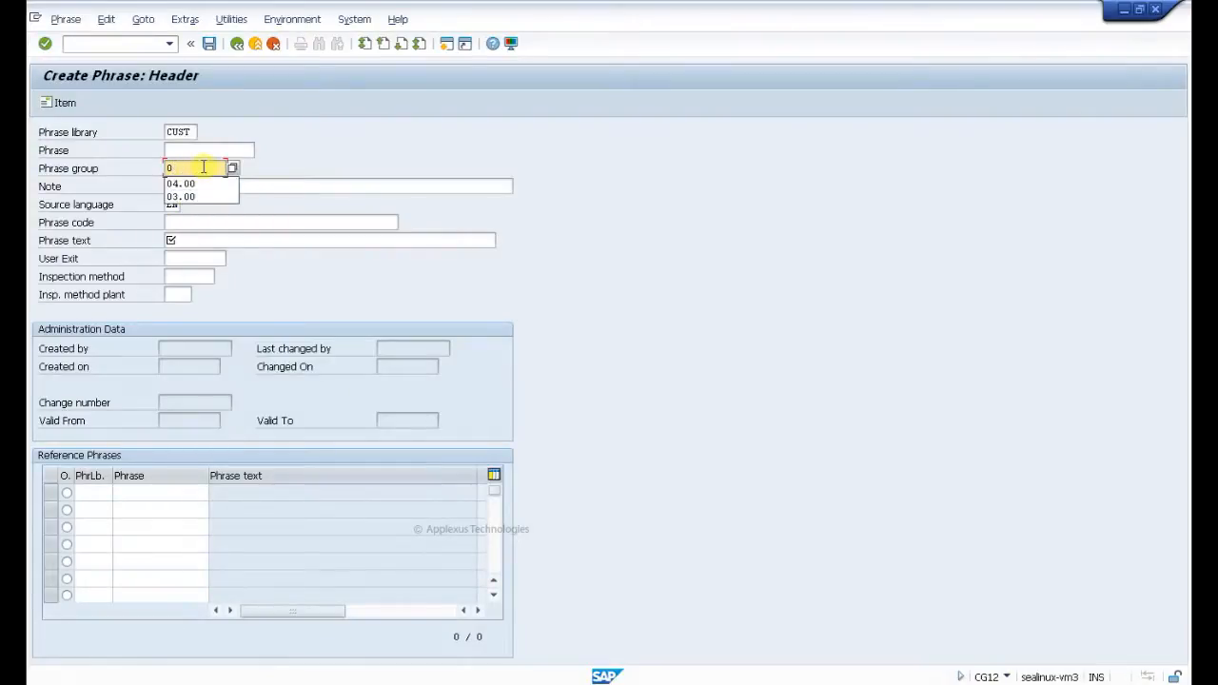
pyautogui.click(180, 196)
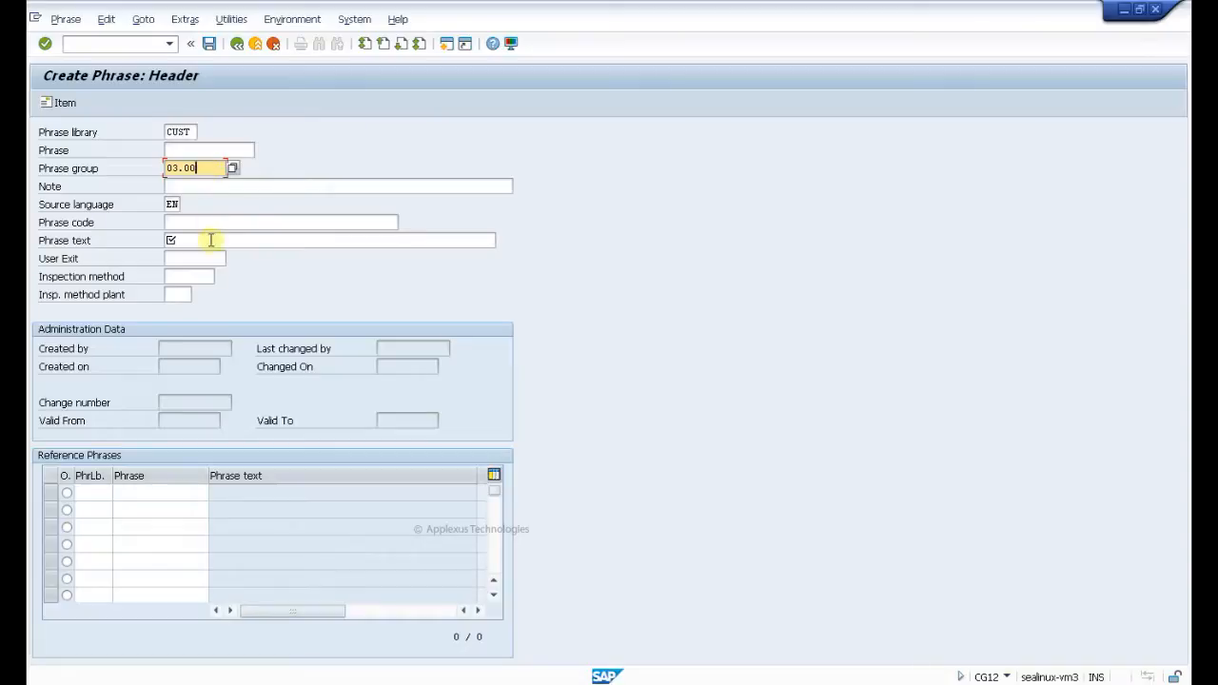
pyautogui.click(205, 240)
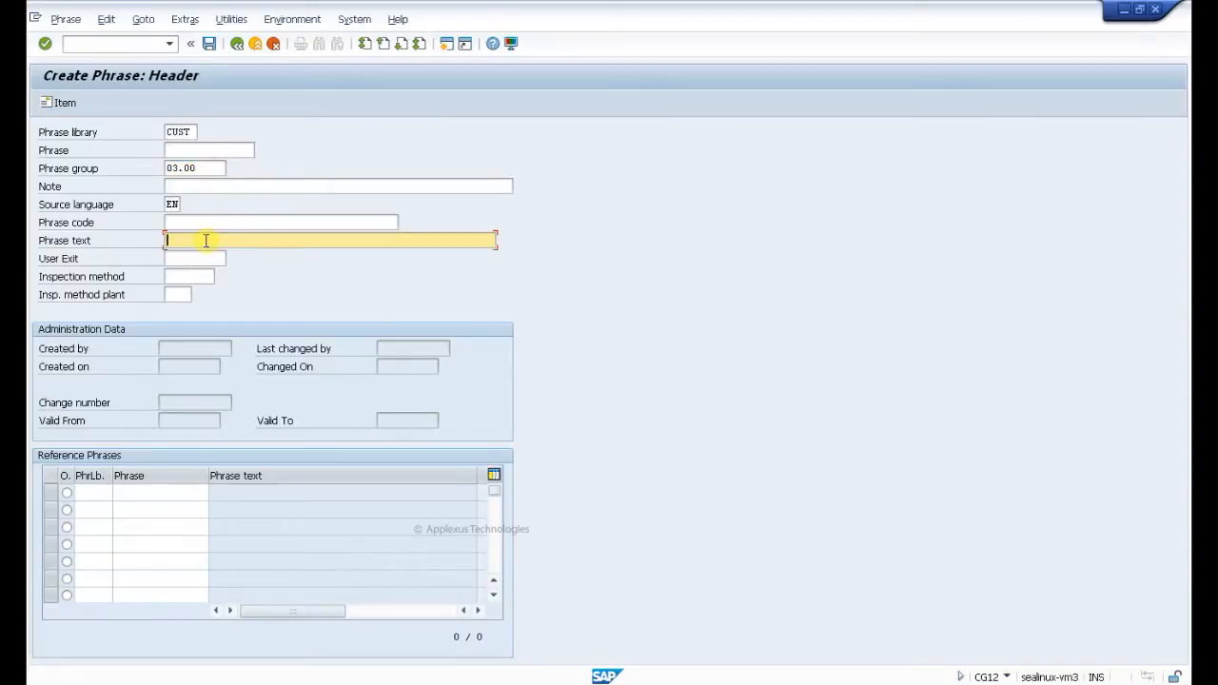
pyautogui.write('TEST M')
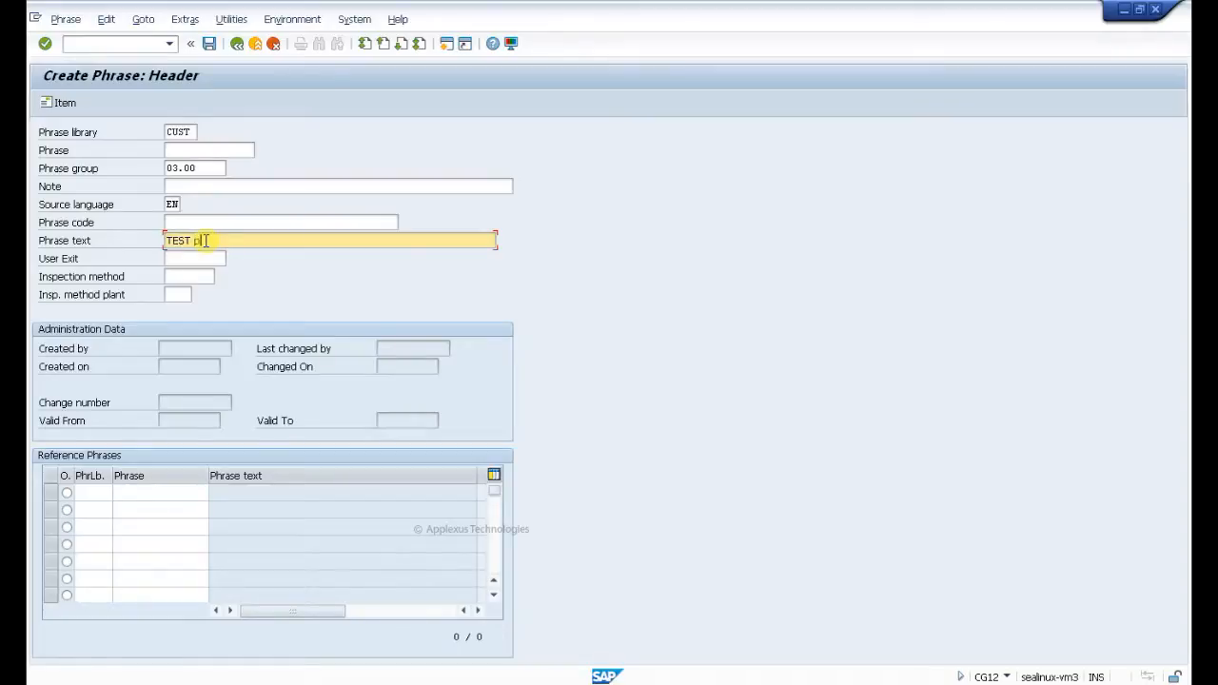
pyautogui.write('HRASE 001')
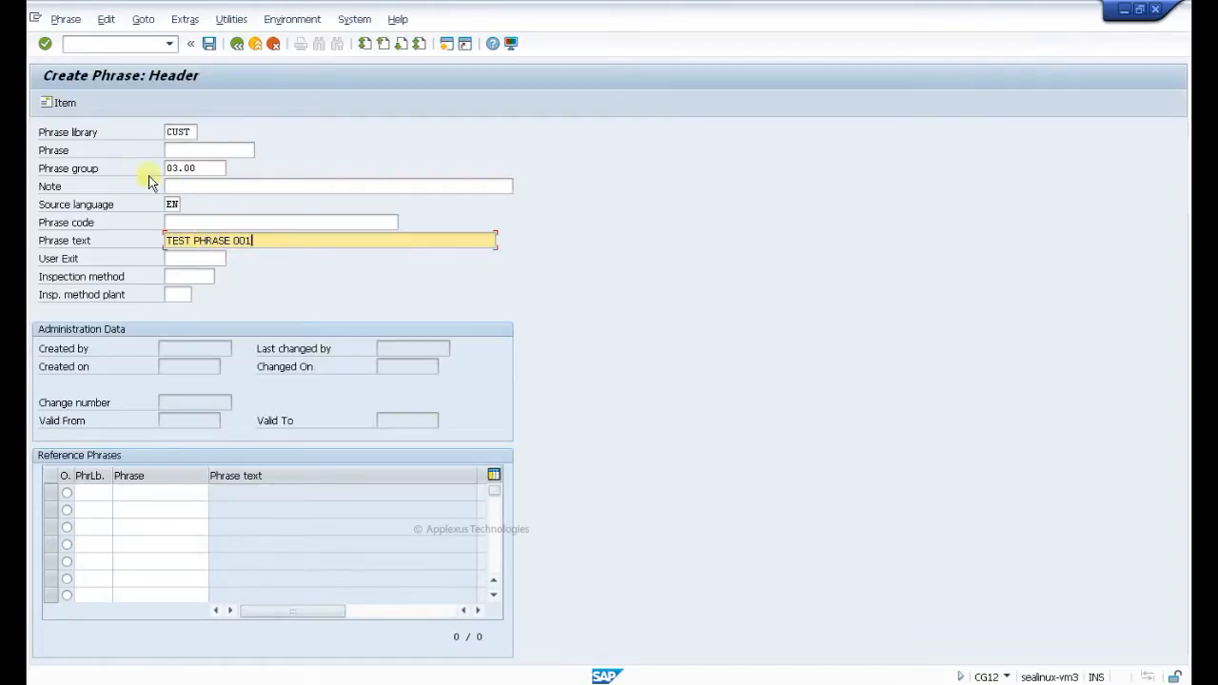
pyautogui.moveTo(169, 204)
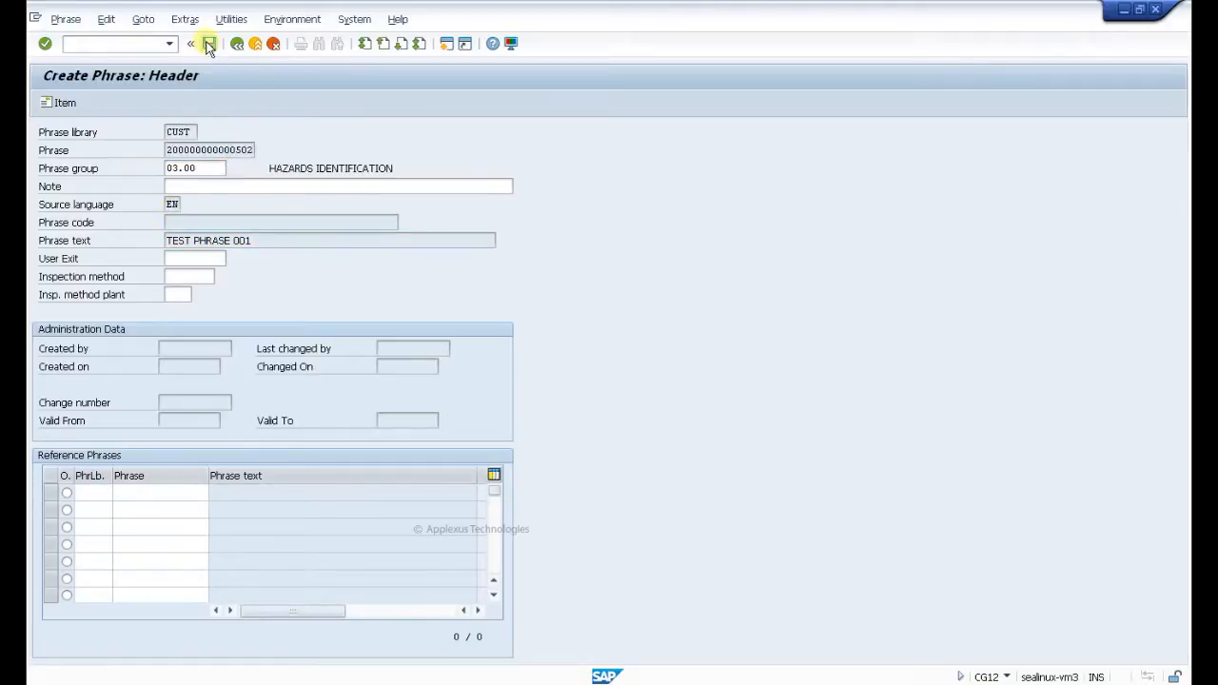
pyautogui.click(213, 44)
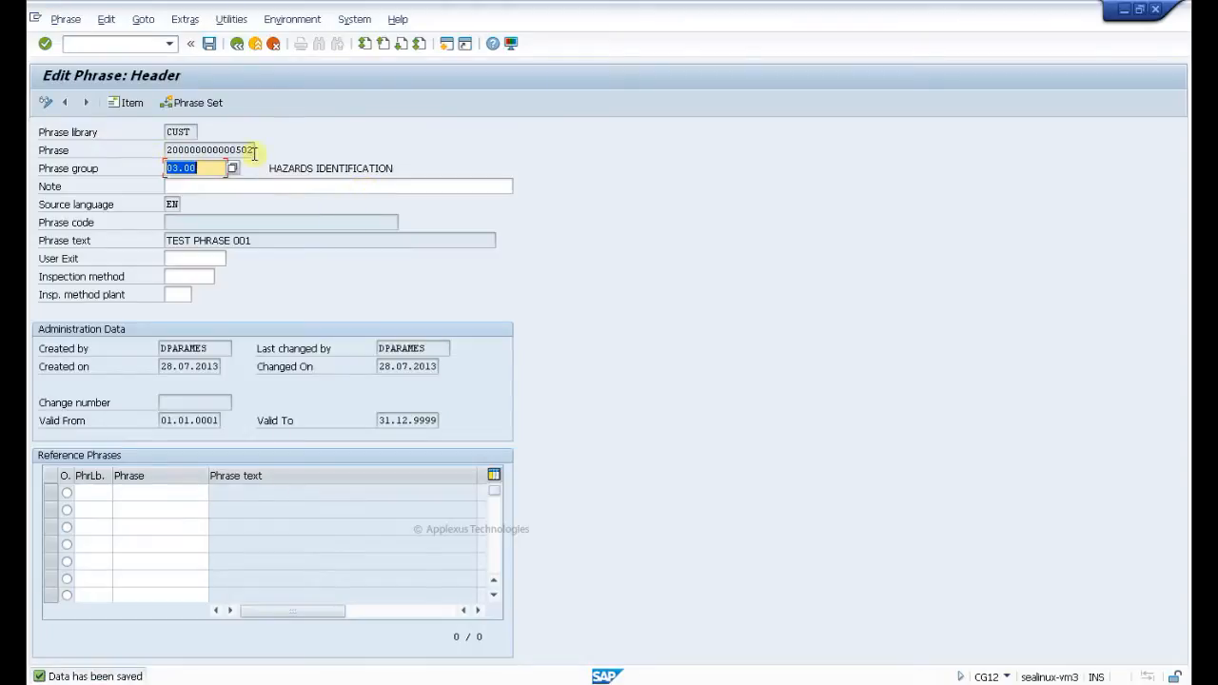
pyautogui.moveTo(293, 158)
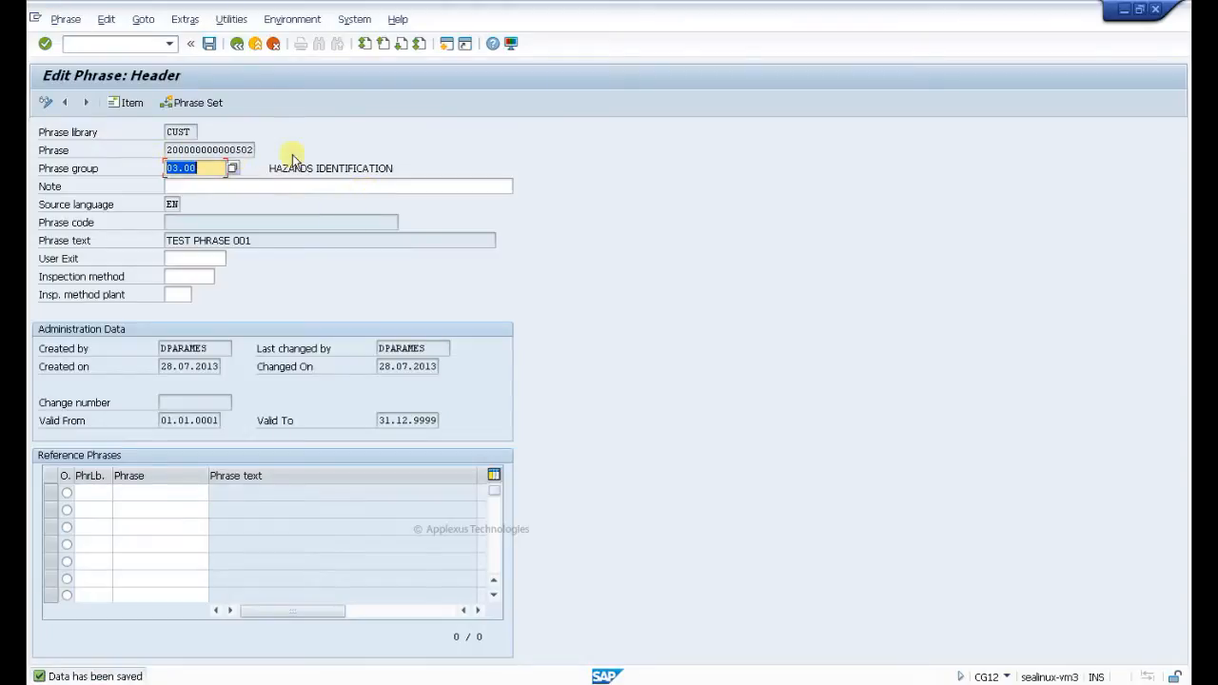
pyautogui.moveTo(266, 119)
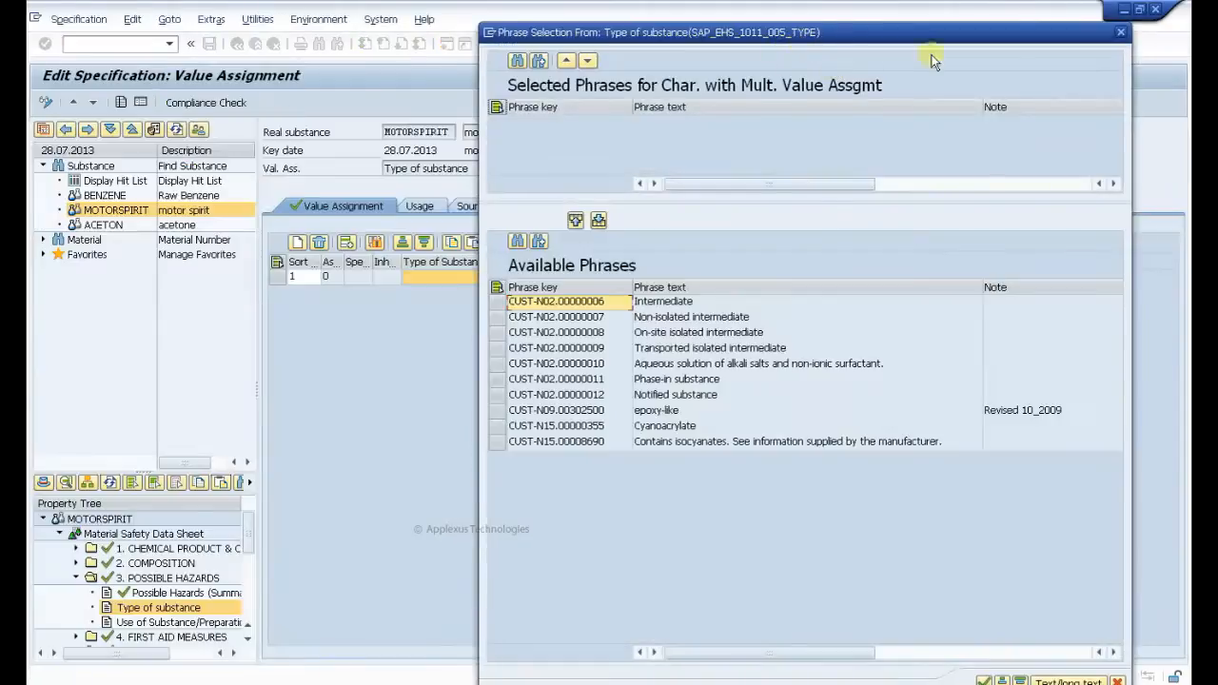
pyautogui.moveTo(1117, 37)
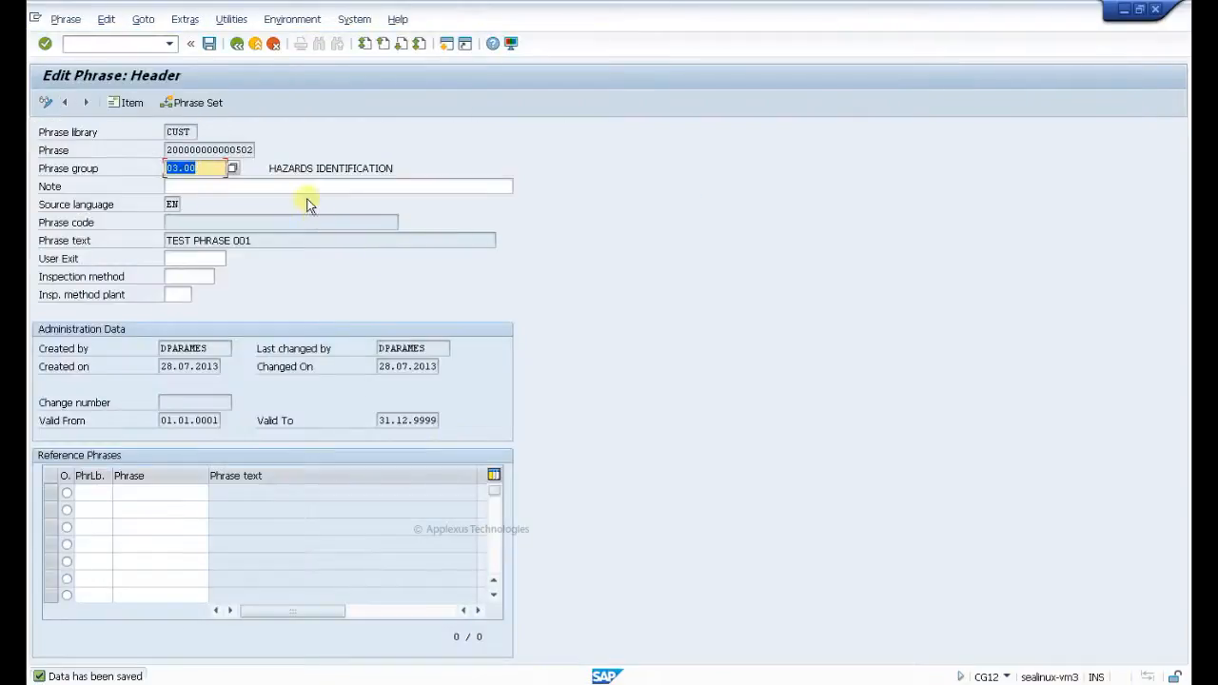
pyautogui.moveTo(209, 112)
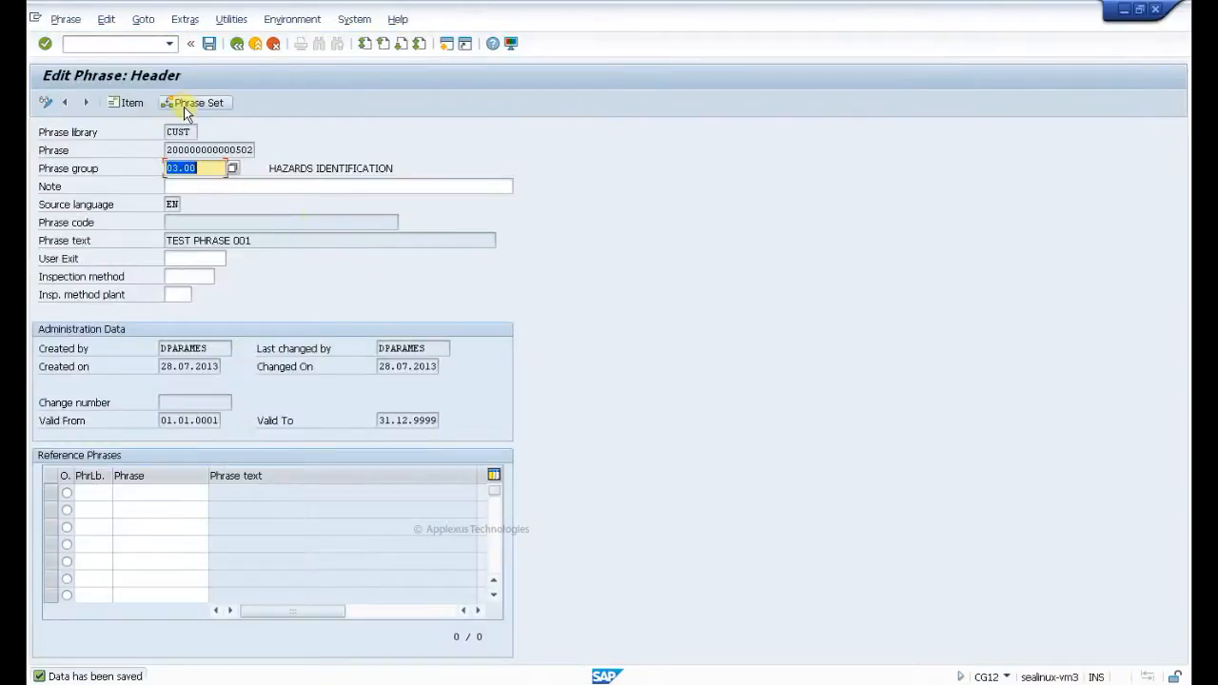
pyautogui.click(193, 102)
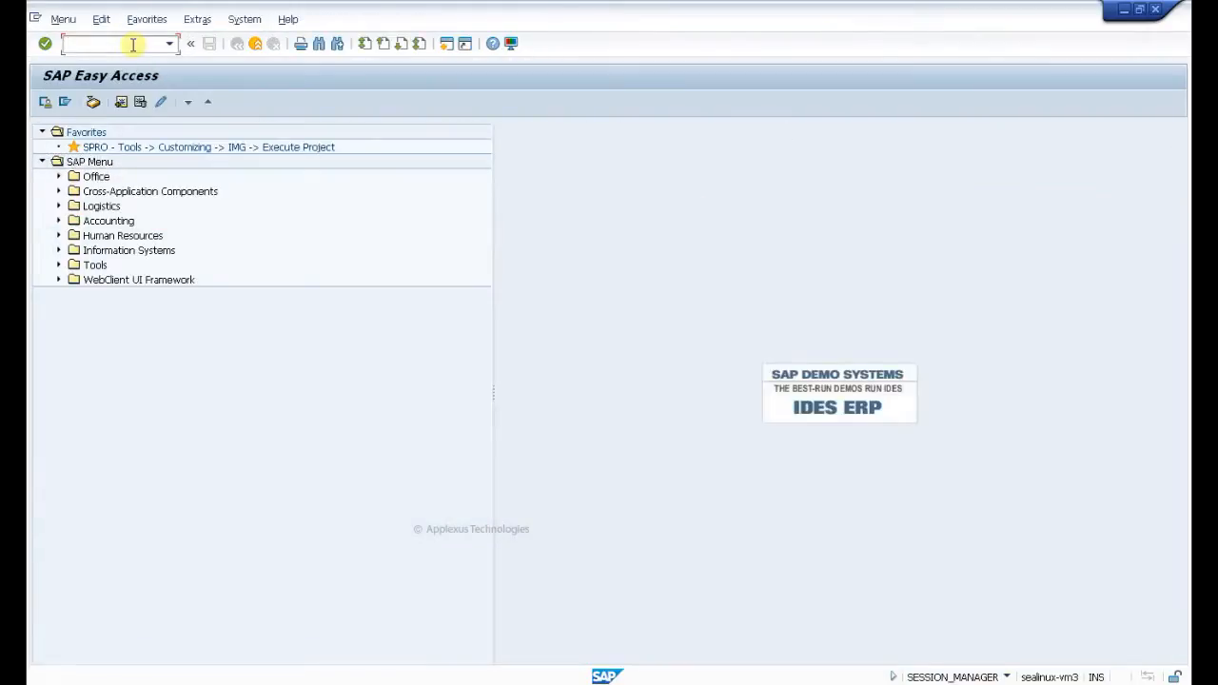
# Step: Run CG02, enter the MOTORSPIRIT specification and select its Type of substance property
pyautogui.write('CG02')
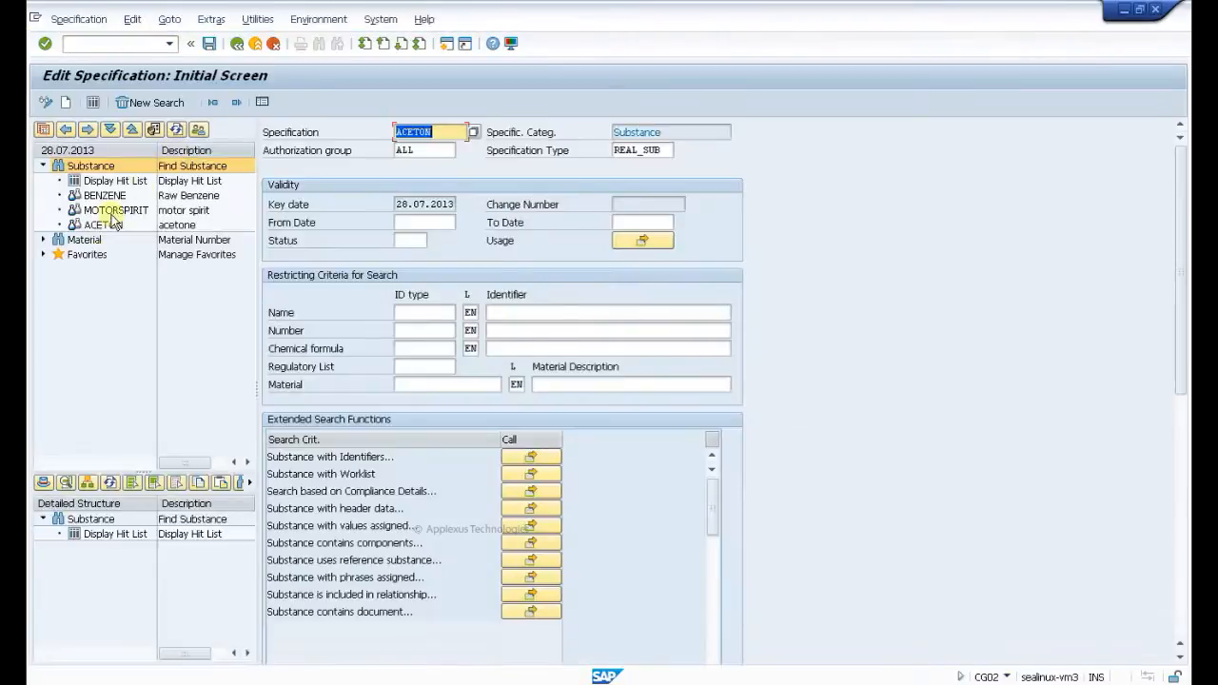
pyautogui.click(116, 211)
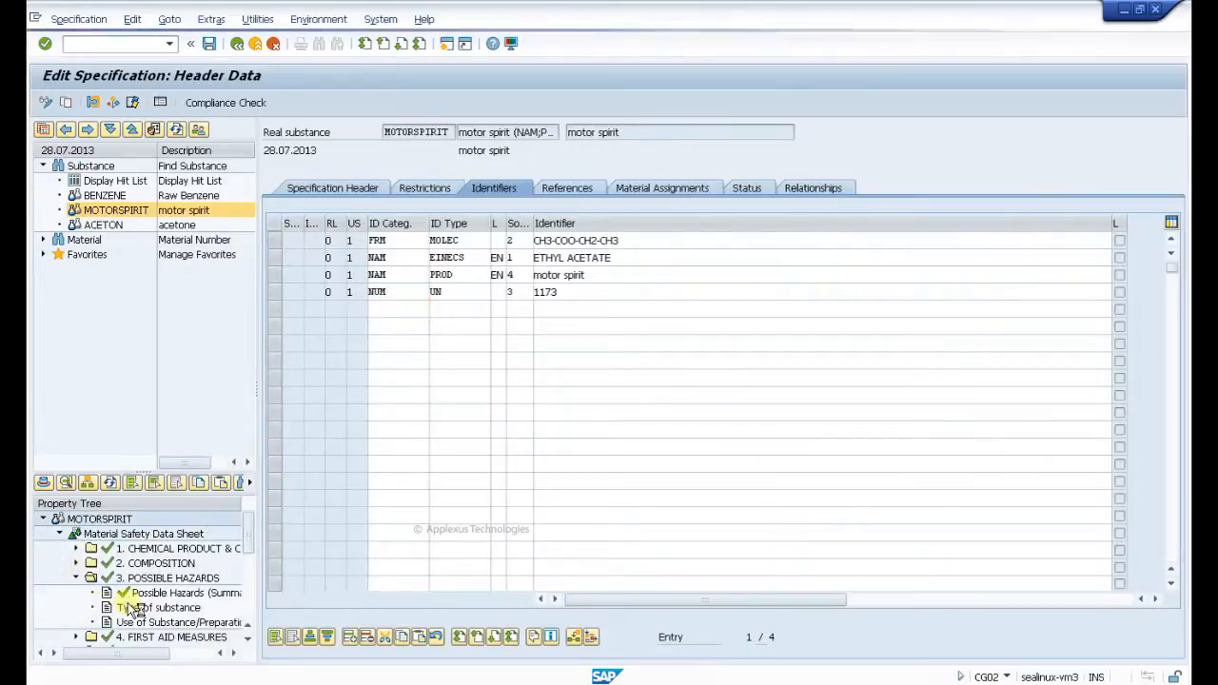
pyautogui.click(152, 607)
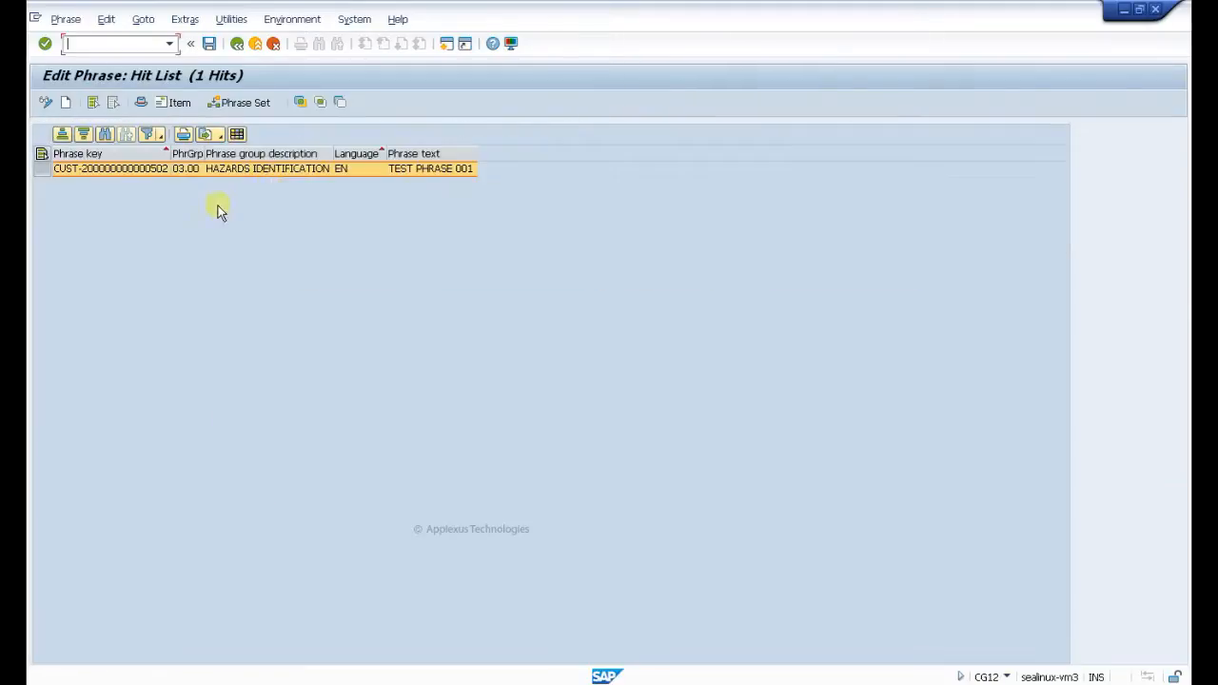
pyautogui.moveTo(293, 464)
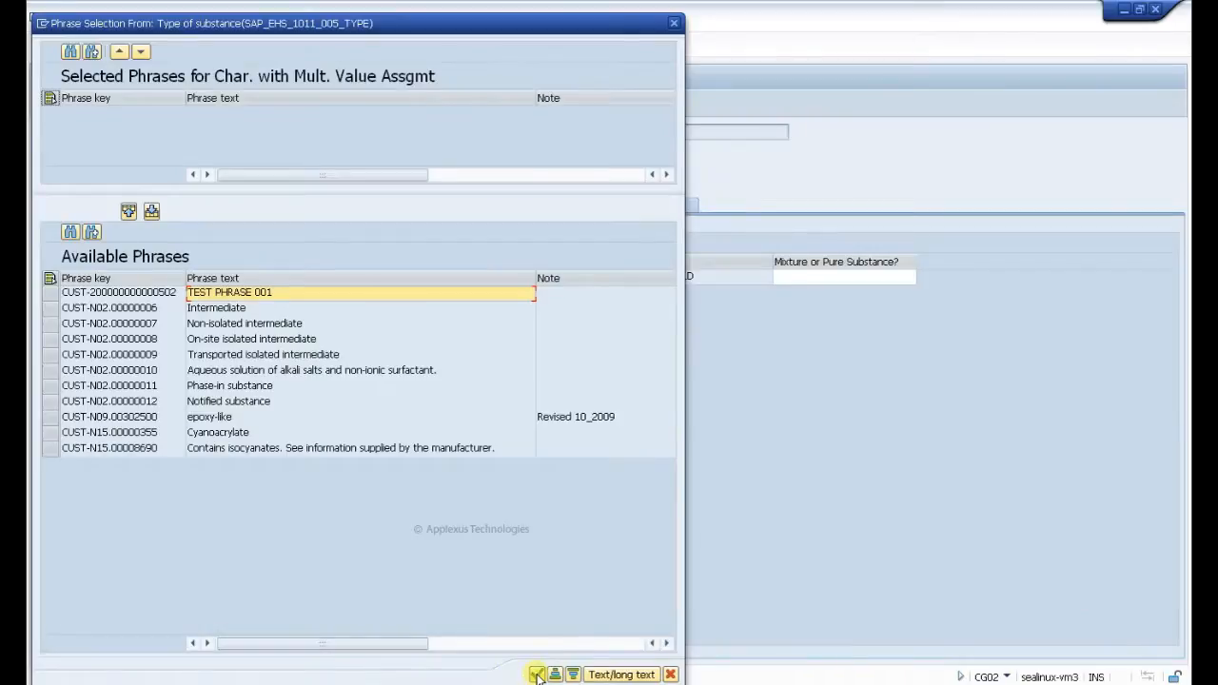
# Step: Close the phrase selection list for MOTORSPIRIT's Type of Substance
pyautogui.click(538, 672)
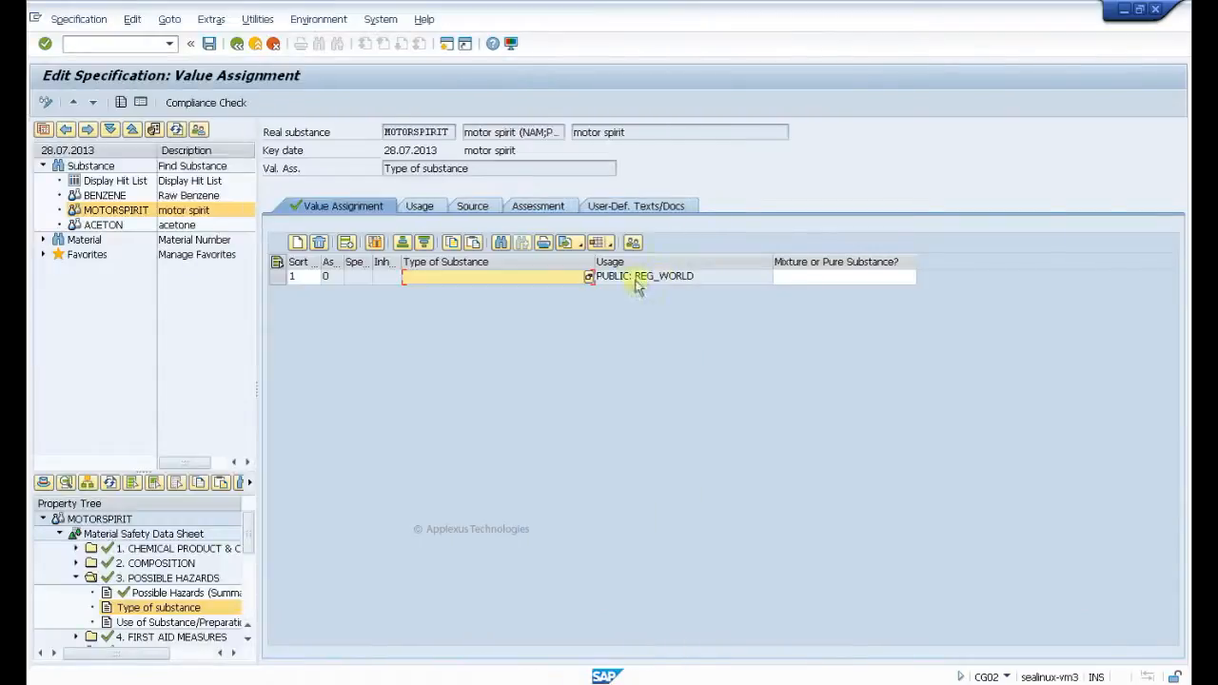
pyautogui.moveTo(523, 287)
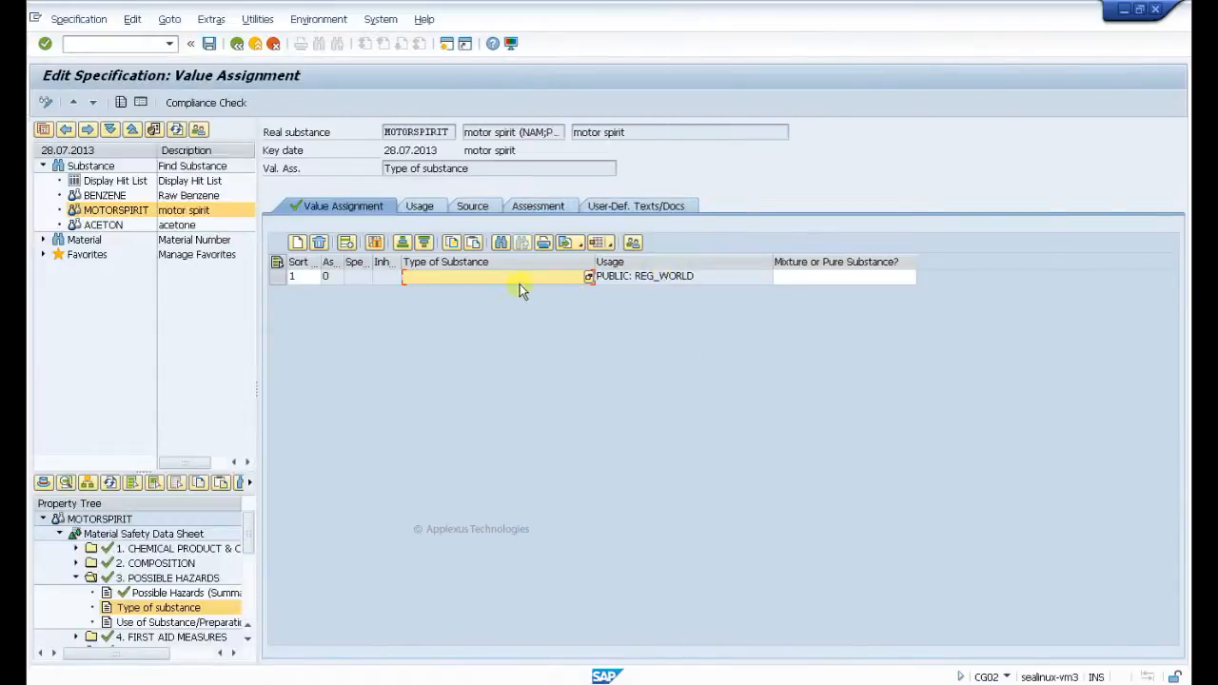
pyautogui.moveTo(488, 290)
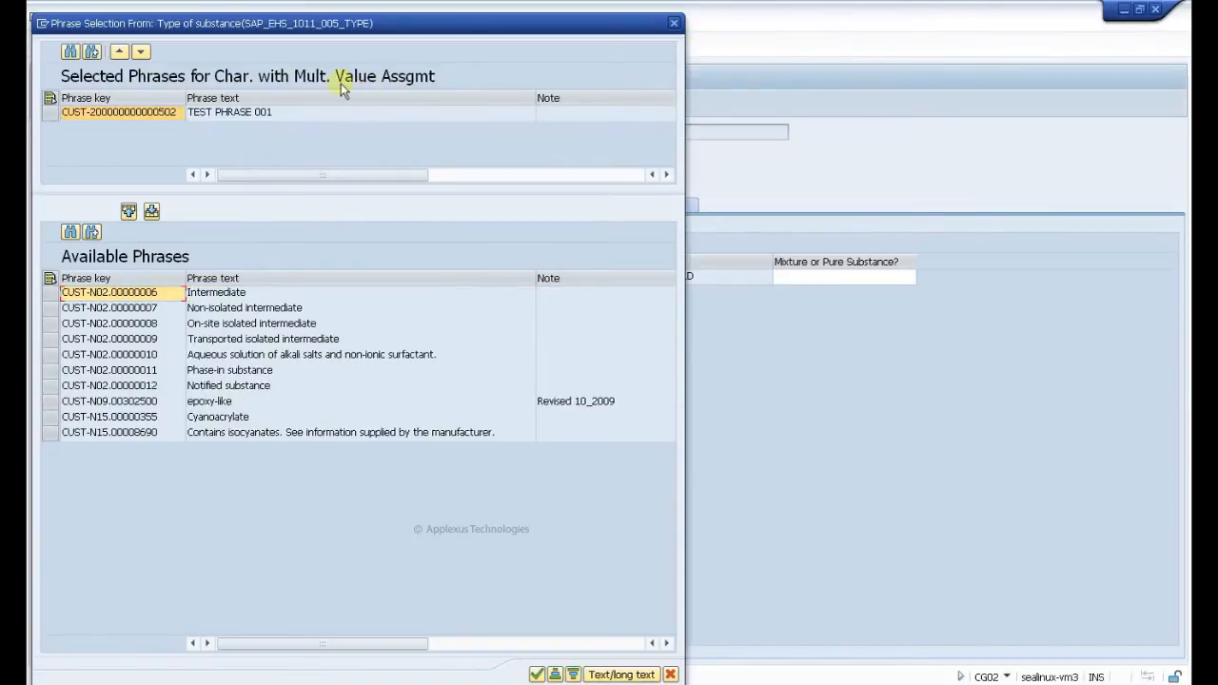
pyautogui.moveTo(352, 316)
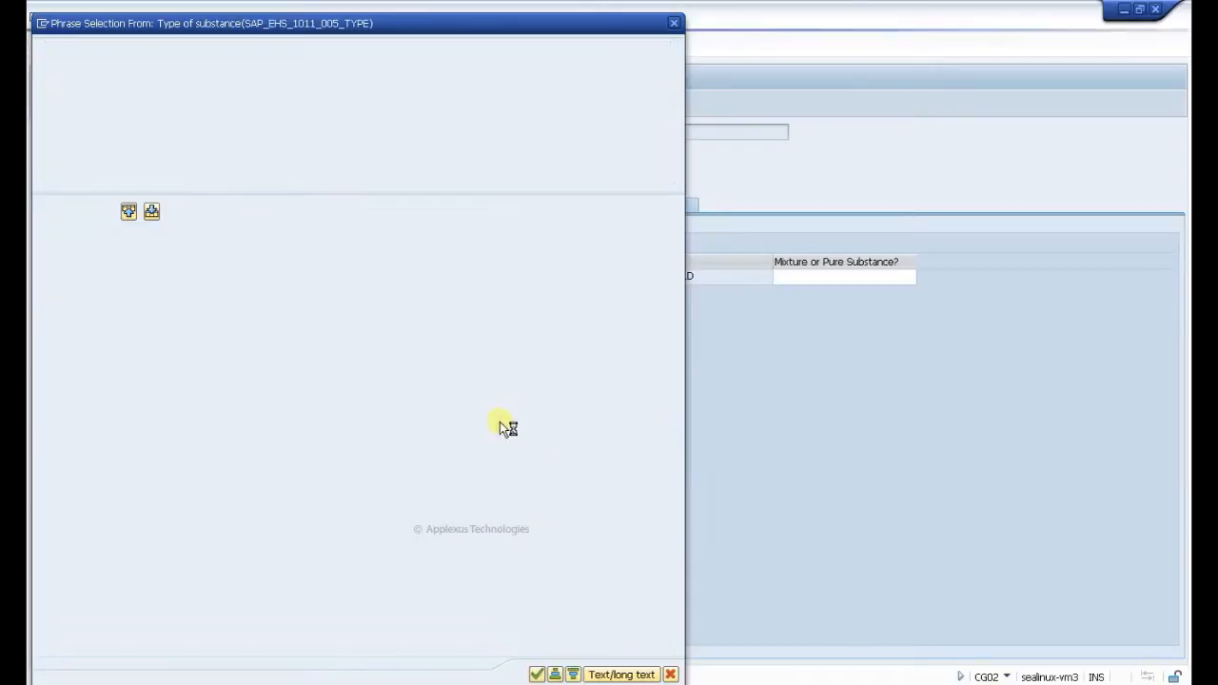
pyautogui.moveTo(339, 179)
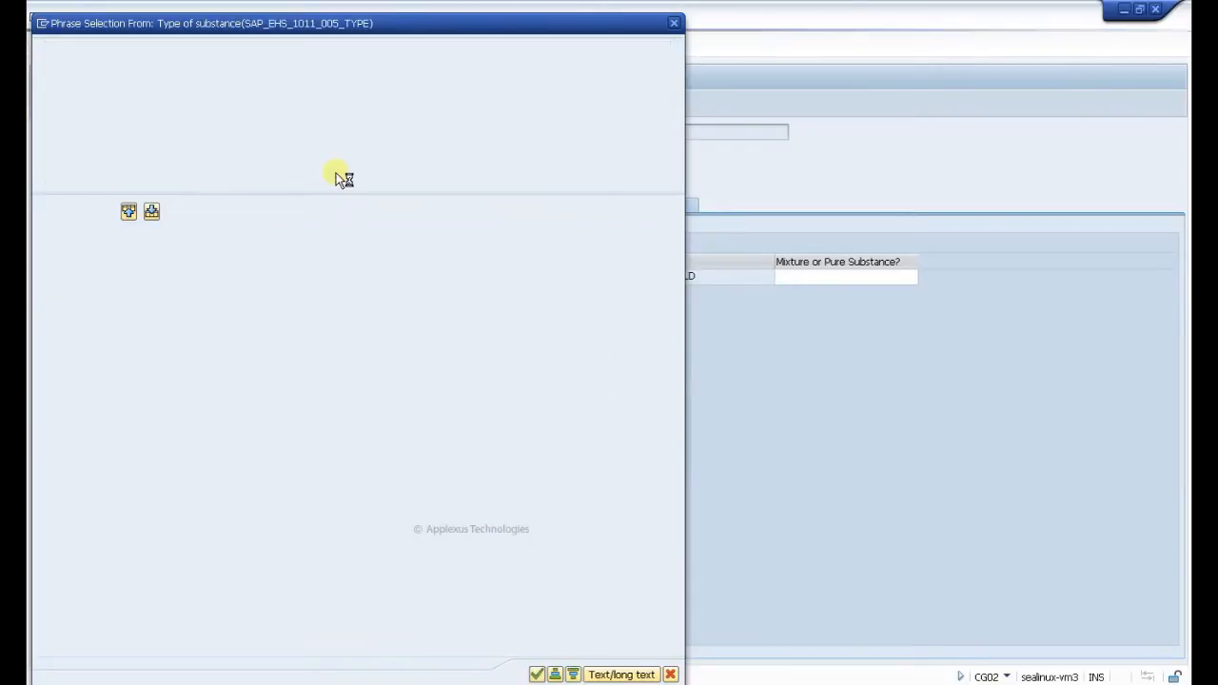
pyautogui.moveTo(653, 300)
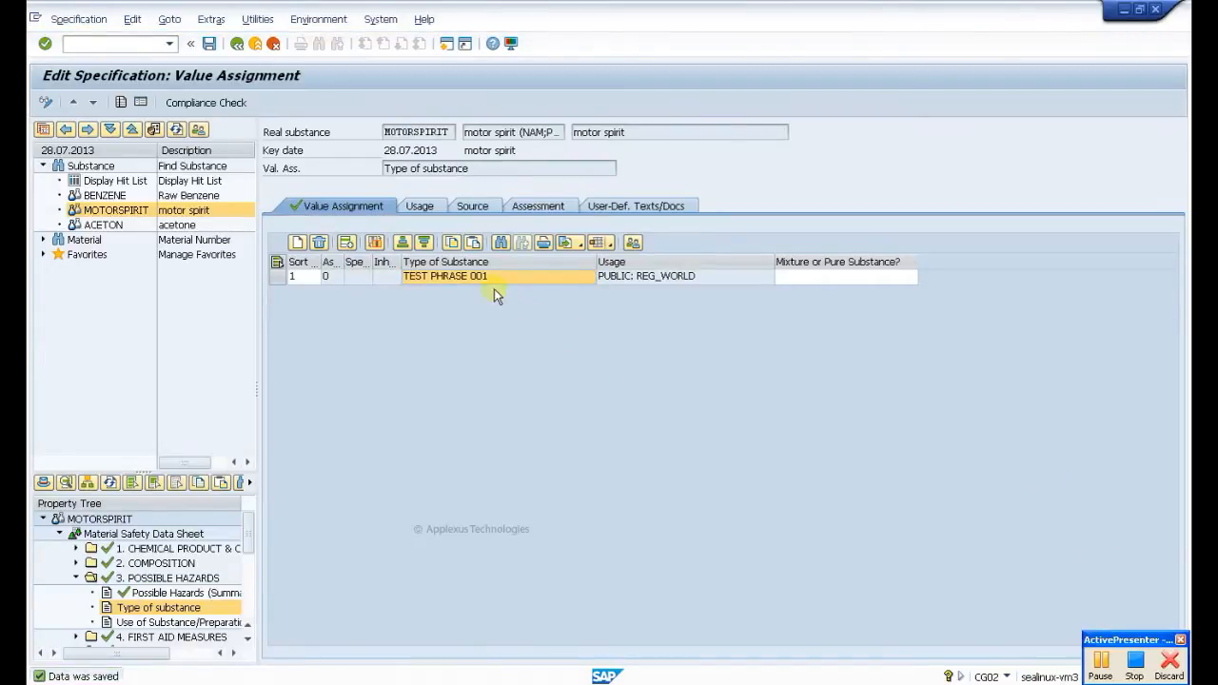
pyautogui.moveTo(473, 287)
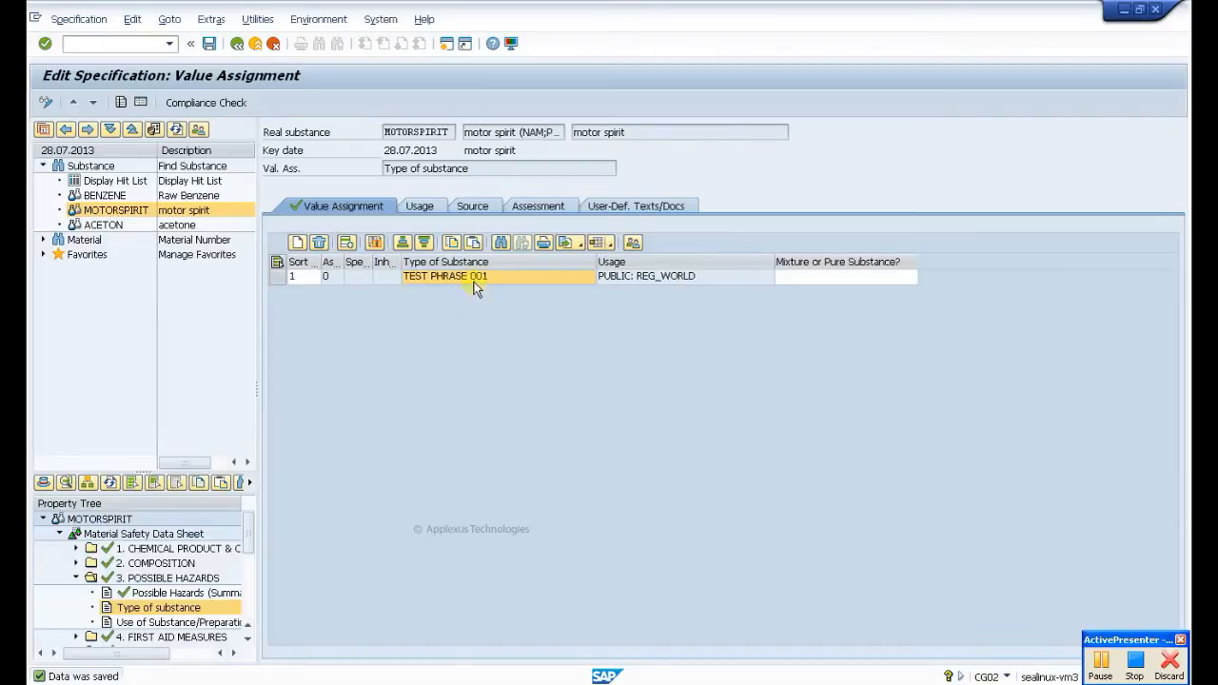